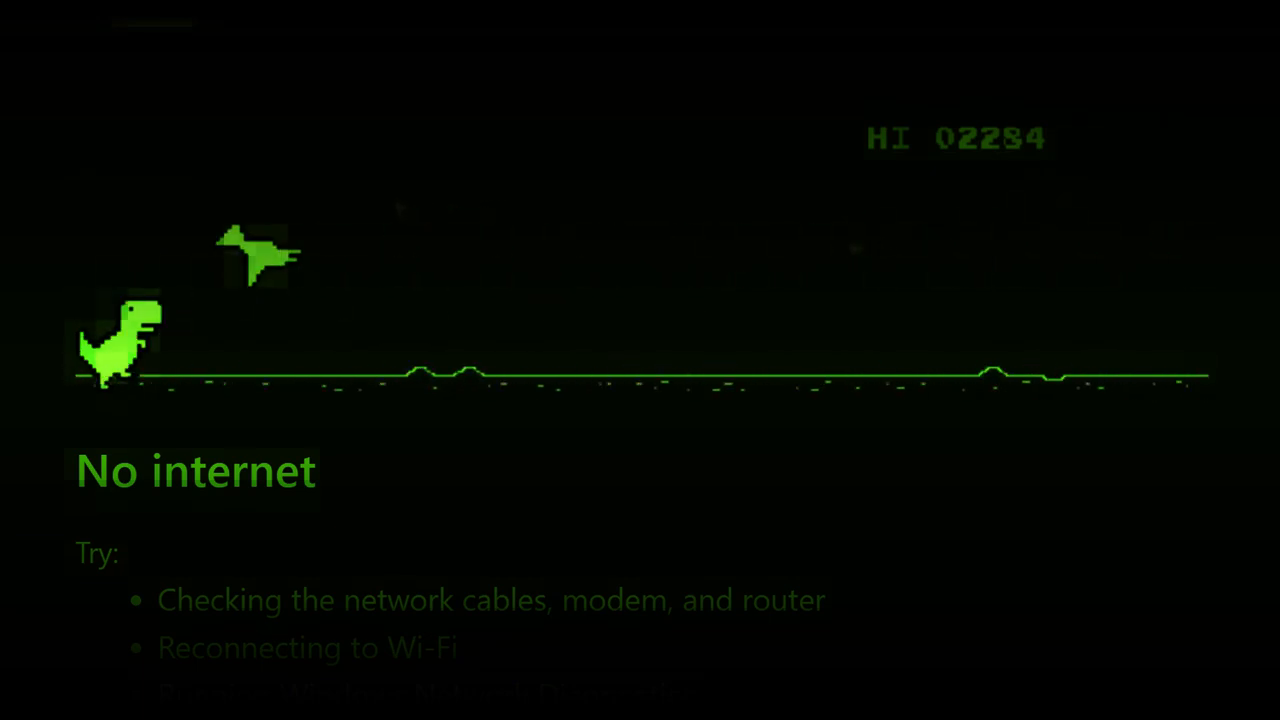
- Jump the dinosaur over cacti until the run reaches 700 points
key("space")
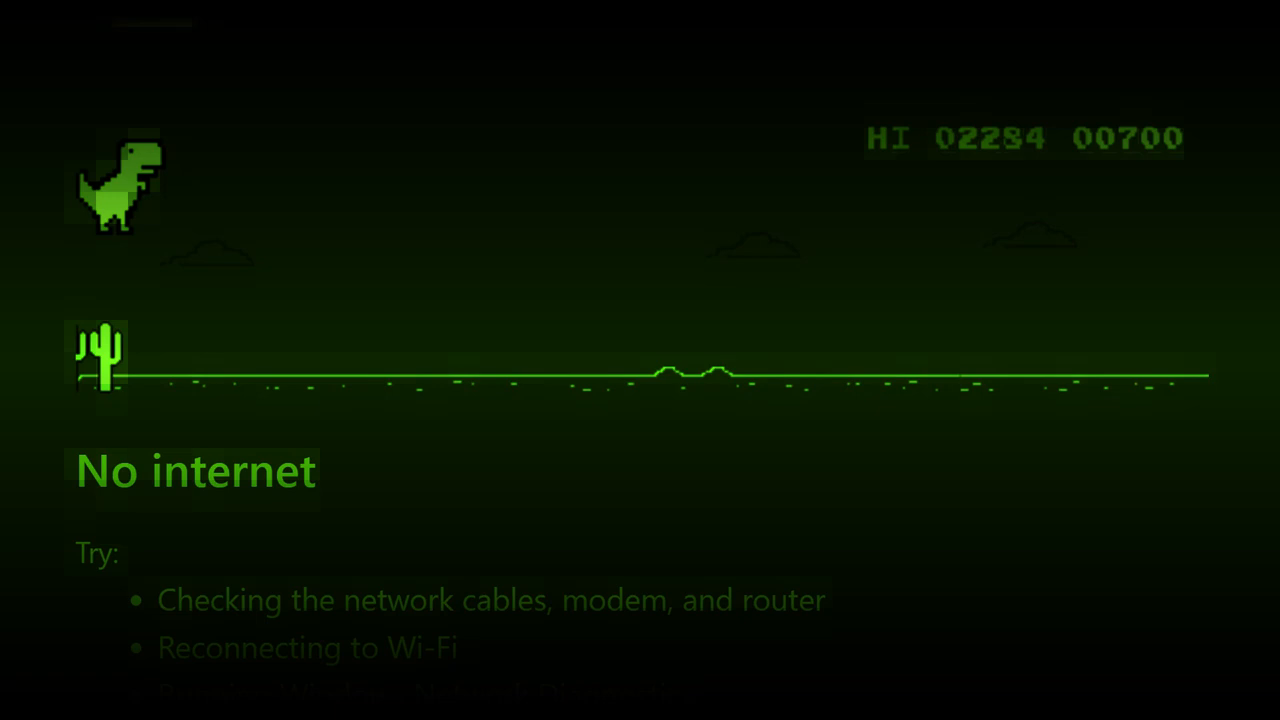
key("space")
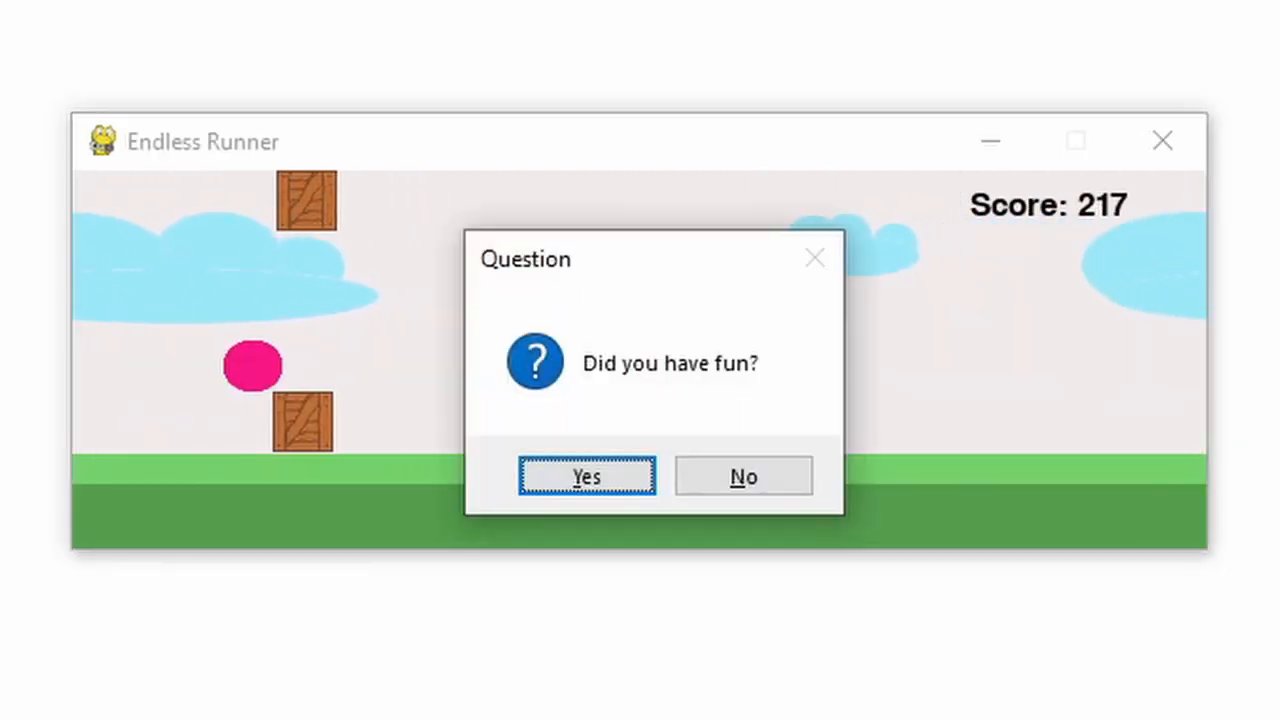
mouse_move(870, 210)
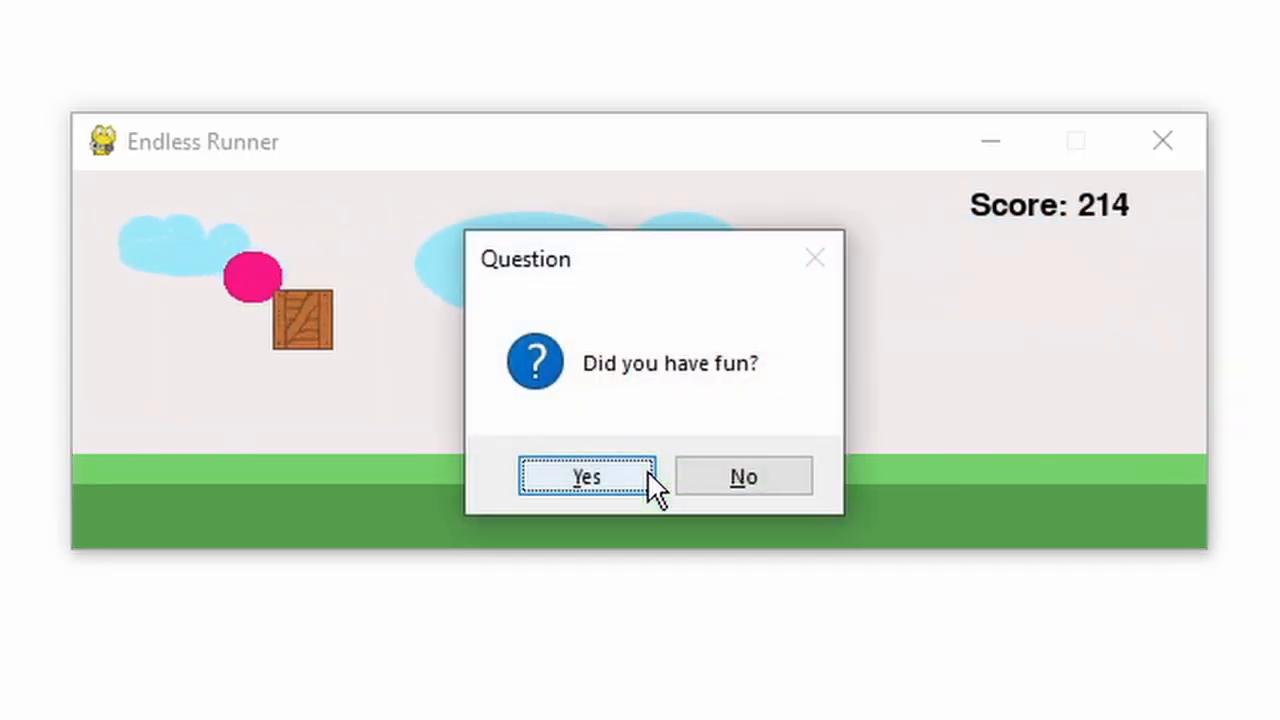
- Answer Yes to 'Did you have fun?' after the round ends
left_click(586, 476)
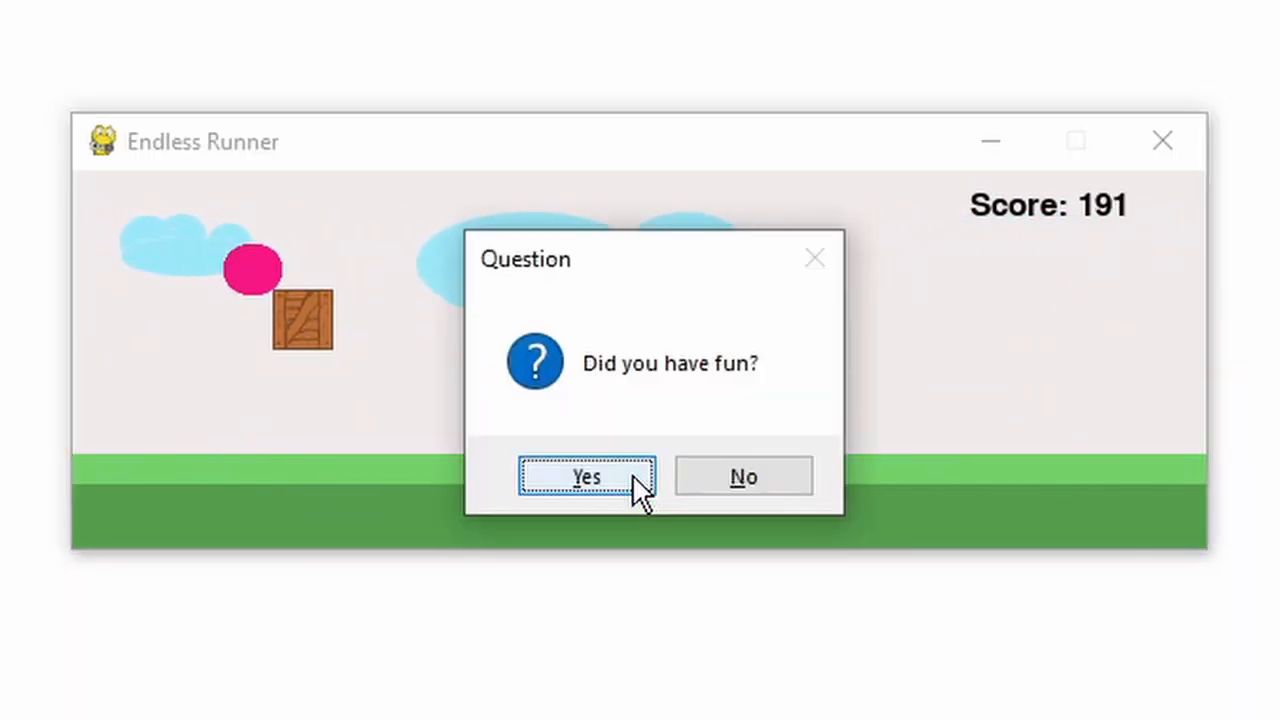
- Confirm killing the running game and scroll RunnerWithDataOutput-Random.py to the randomized variables
left_click(586, 476)
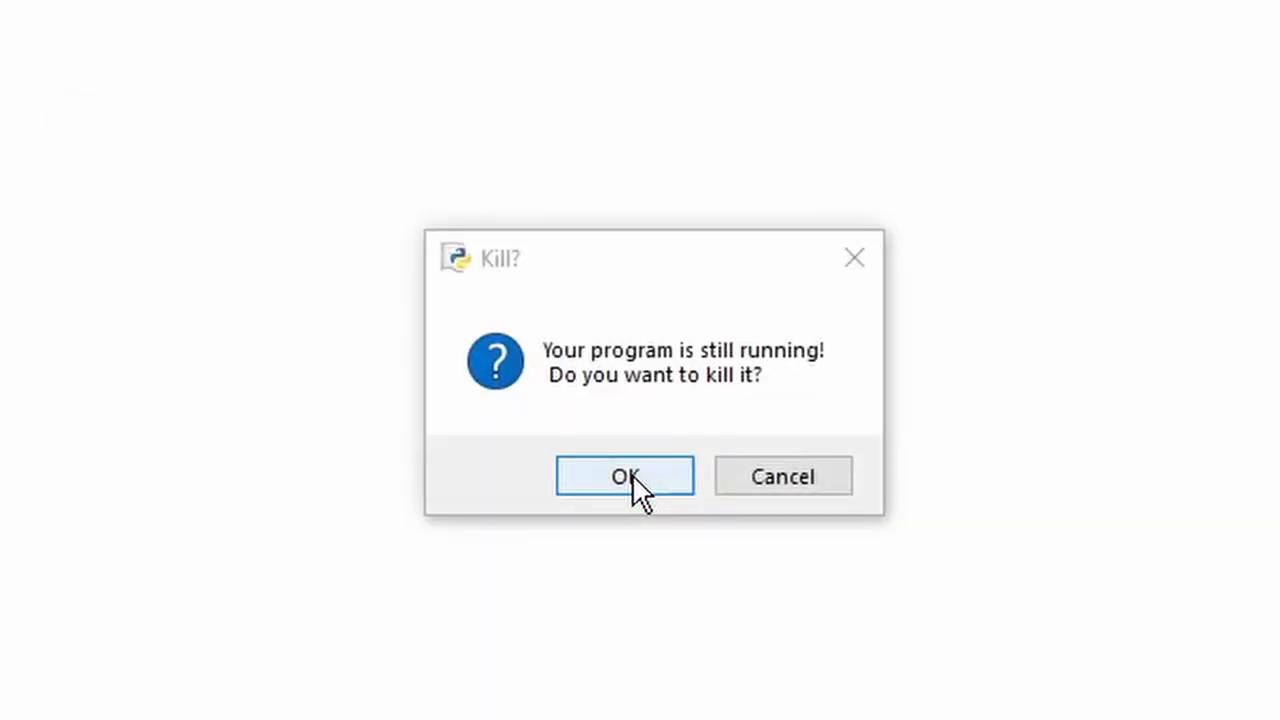
left_click(624, 476)
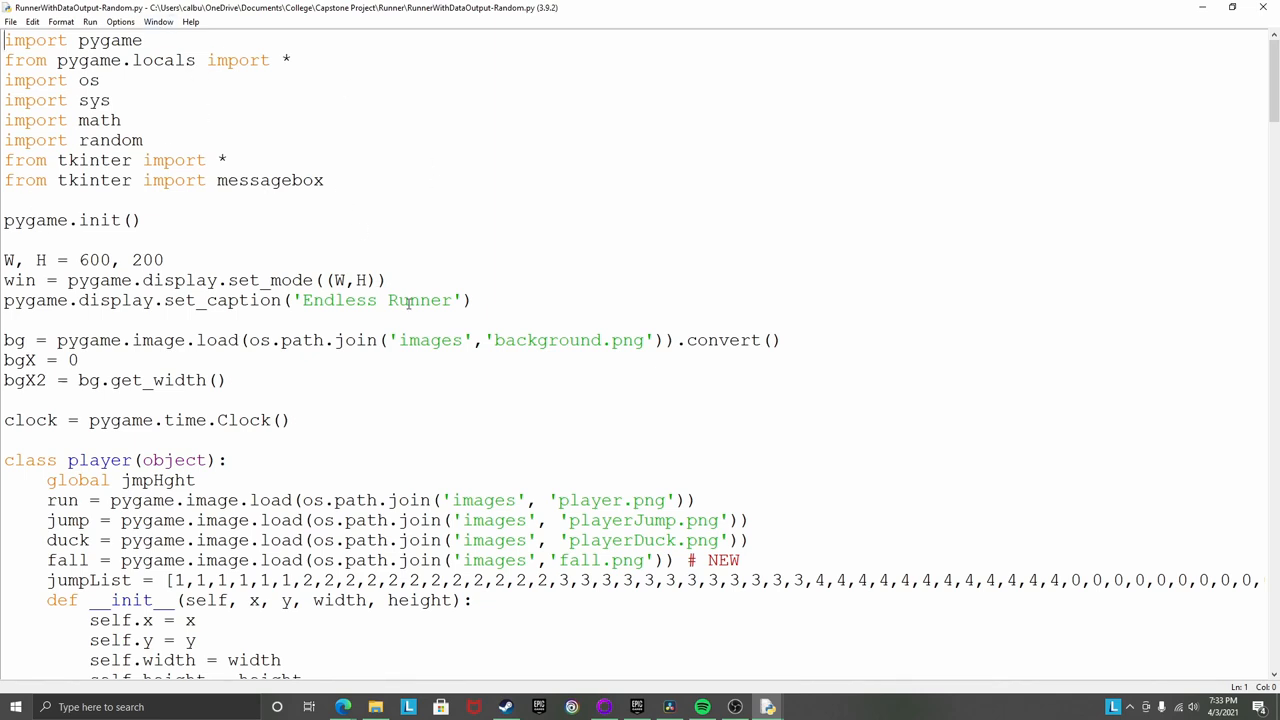
scroll("down", 3)
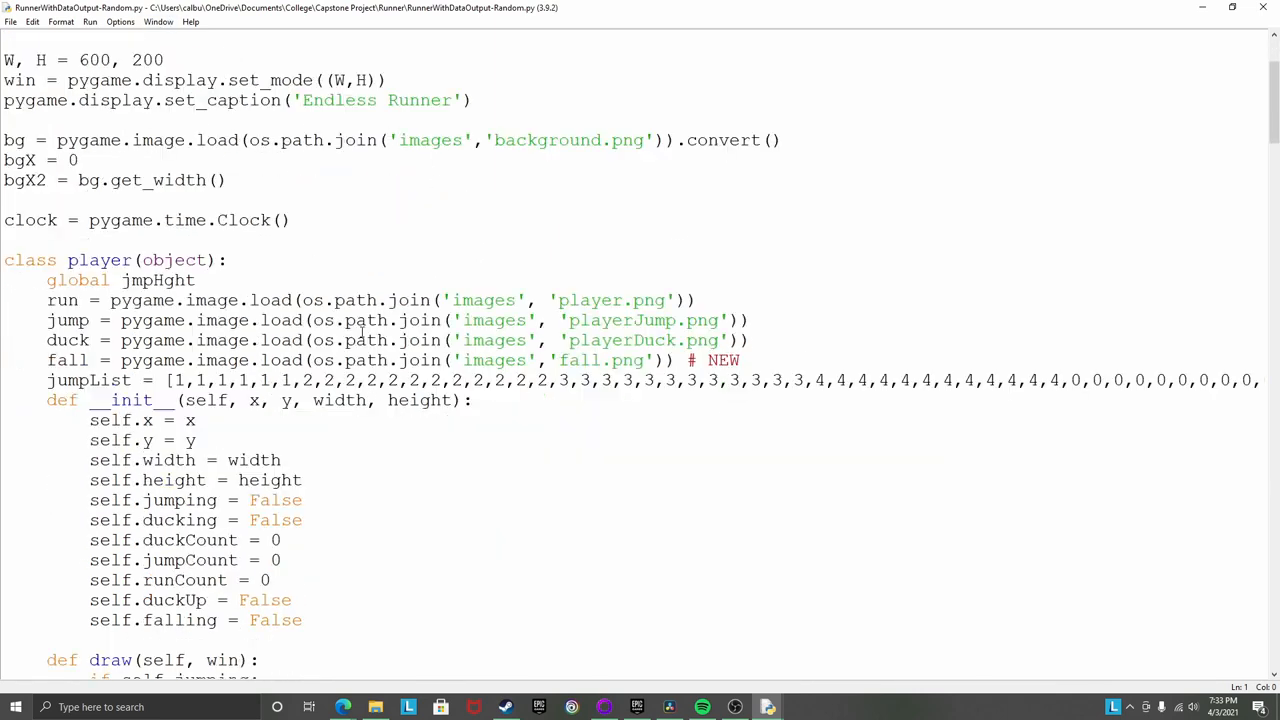
scroll("up", 3)
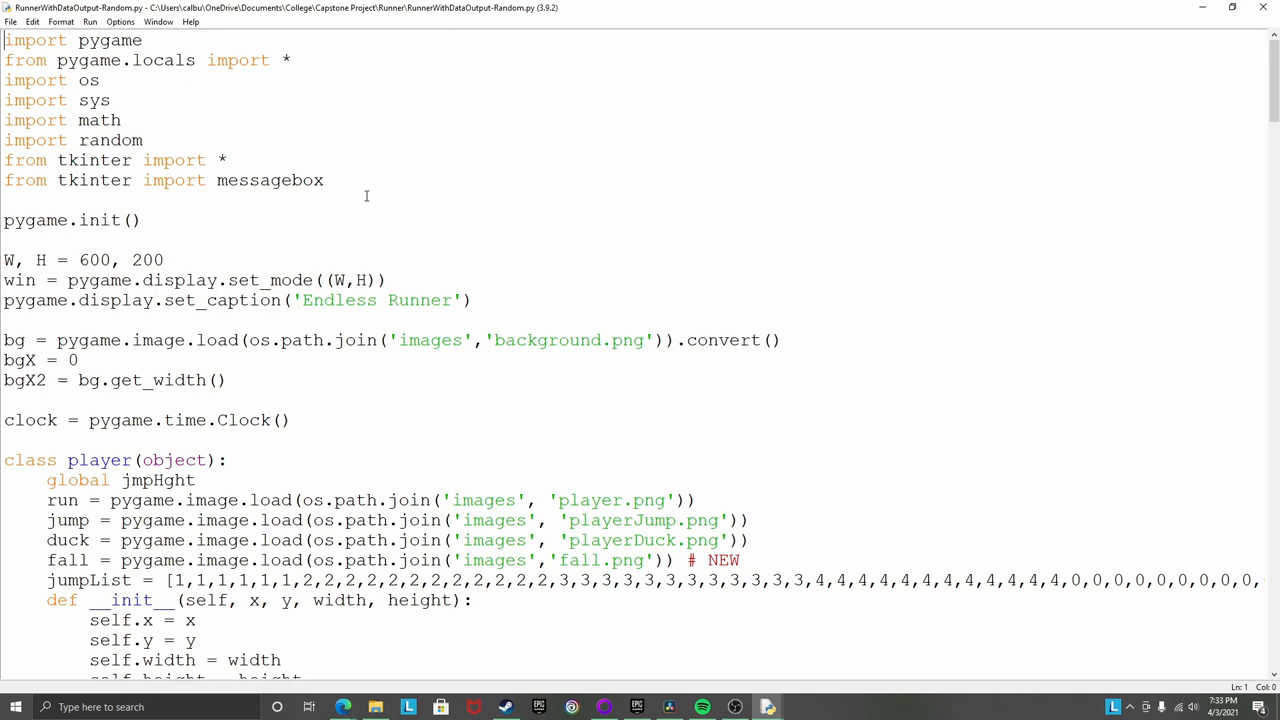
scroll("down", 3)
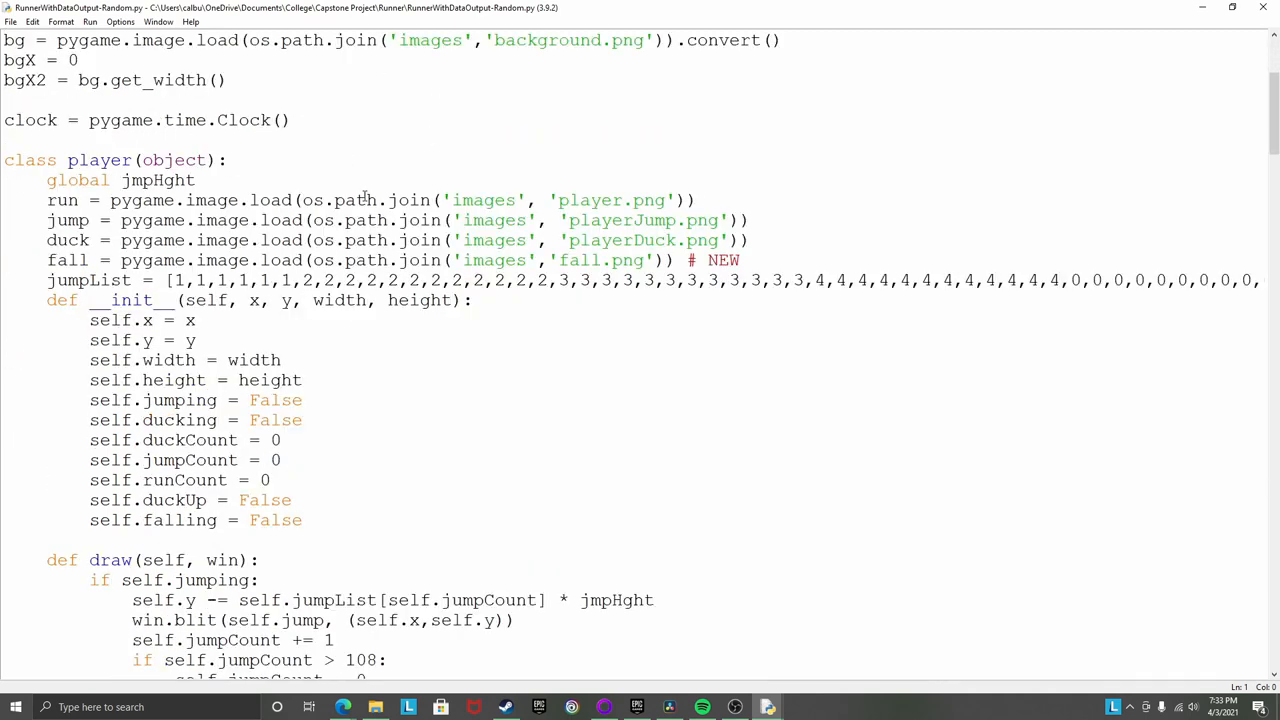
scroll("down", 3)
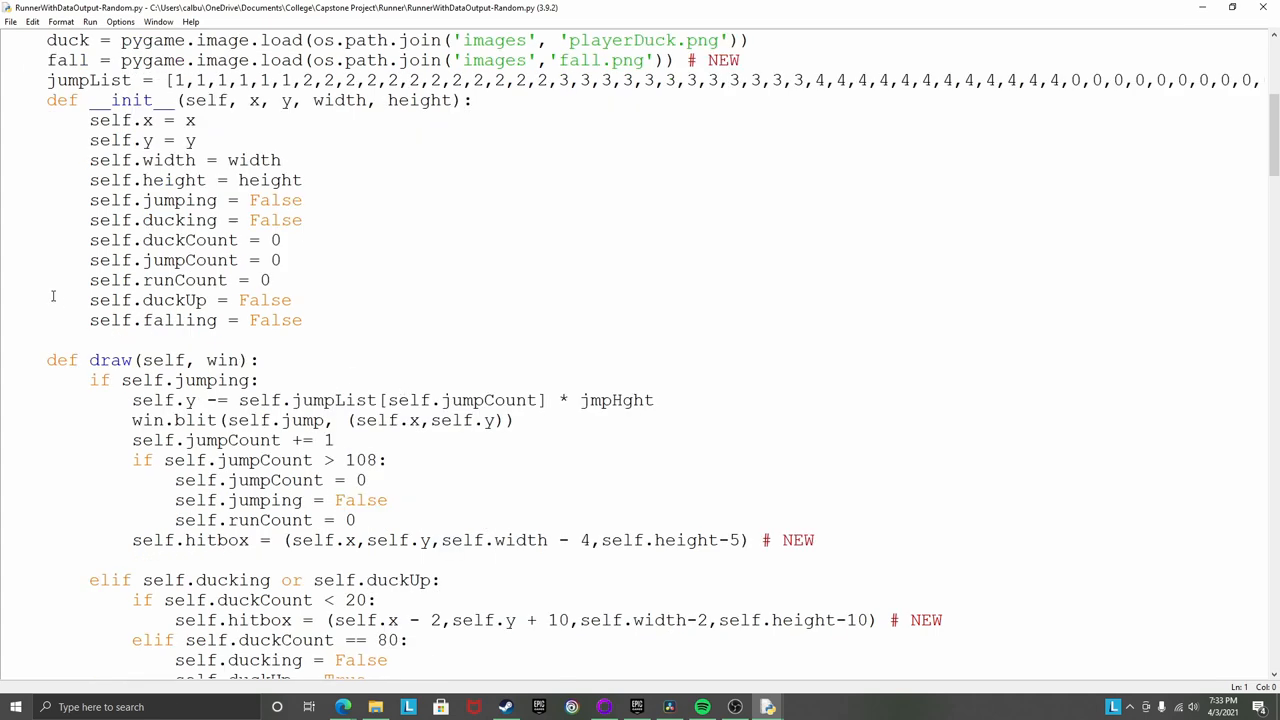
scroll("down", 3)
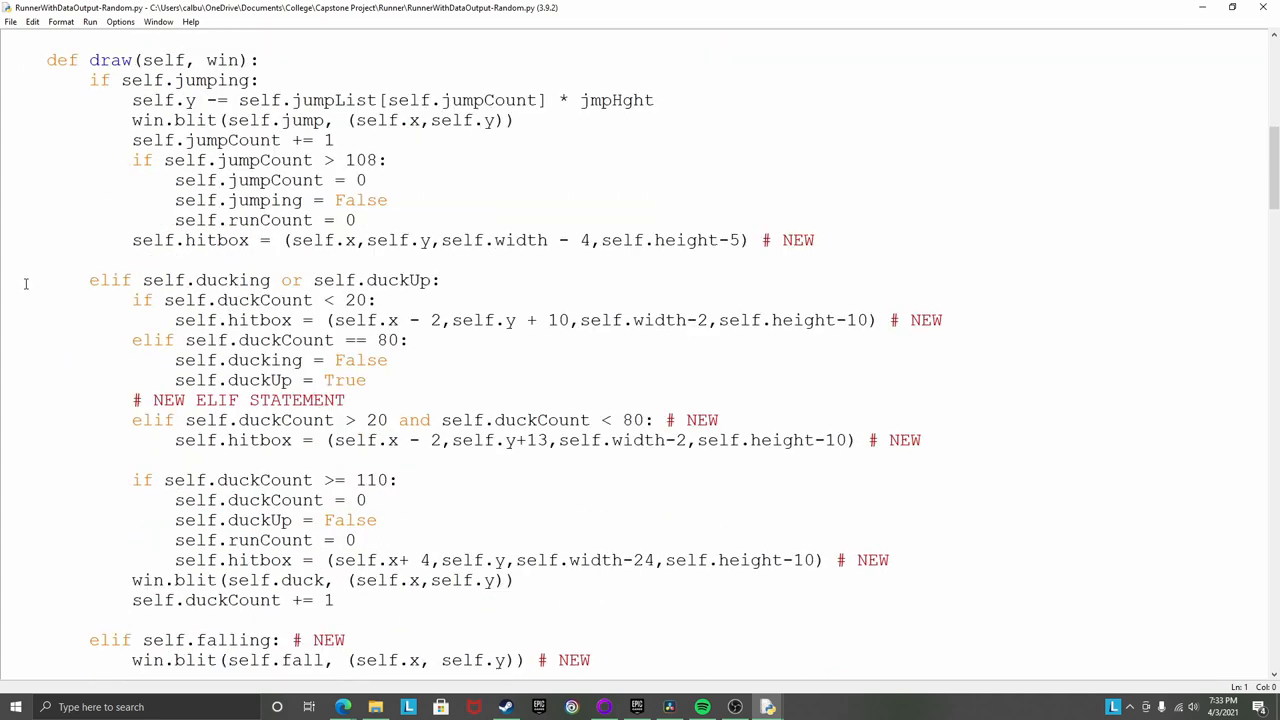
scroll("down", 3)
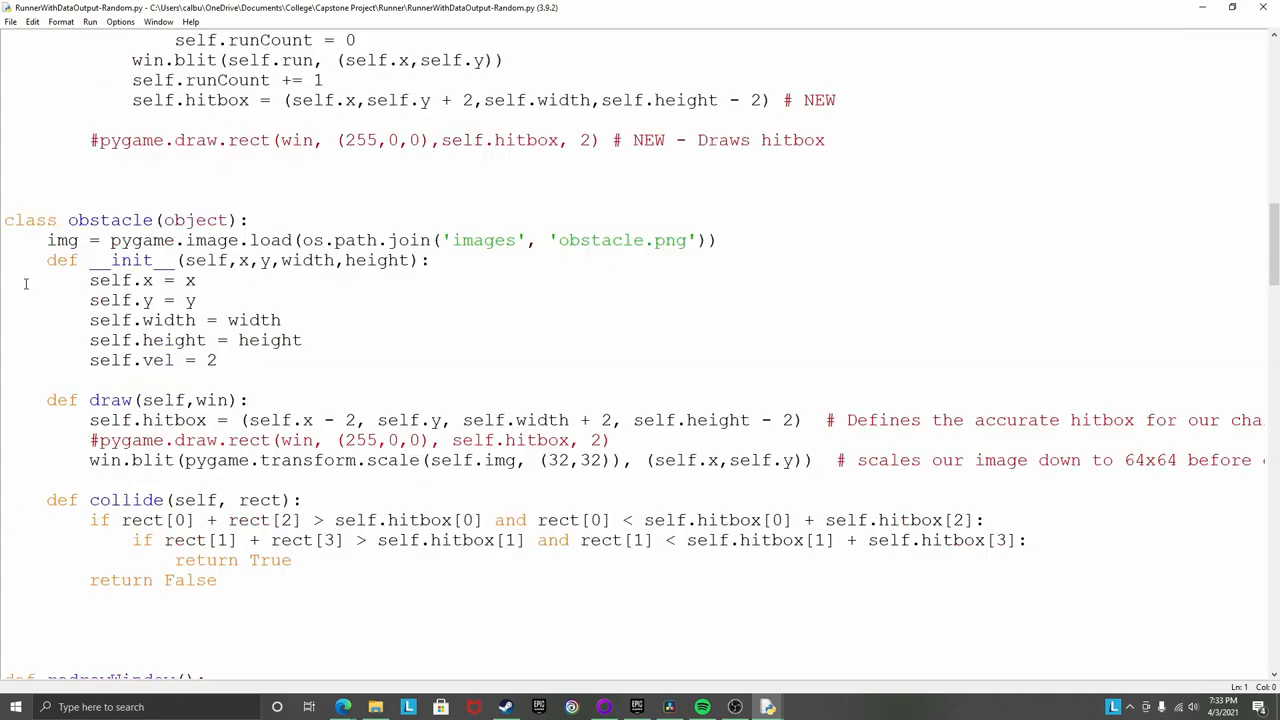
scroll("down", 3)
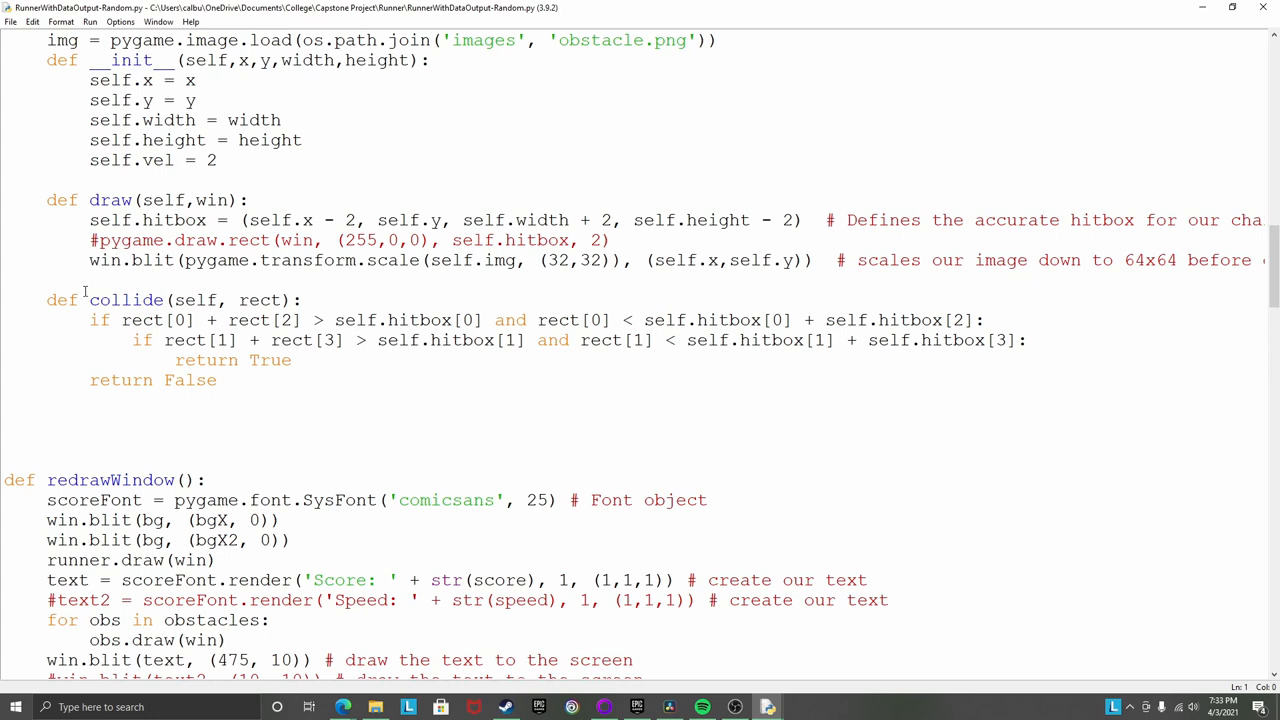
scroll("down", 3)
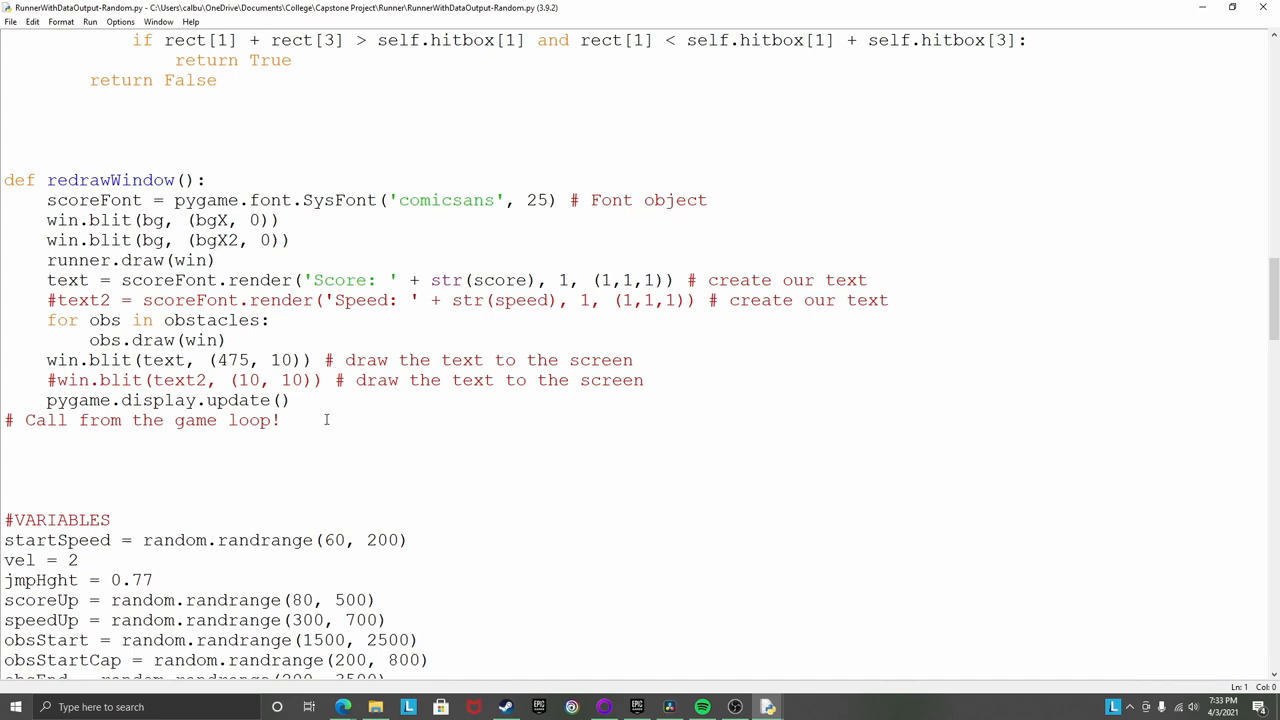
scroll("down", 3)
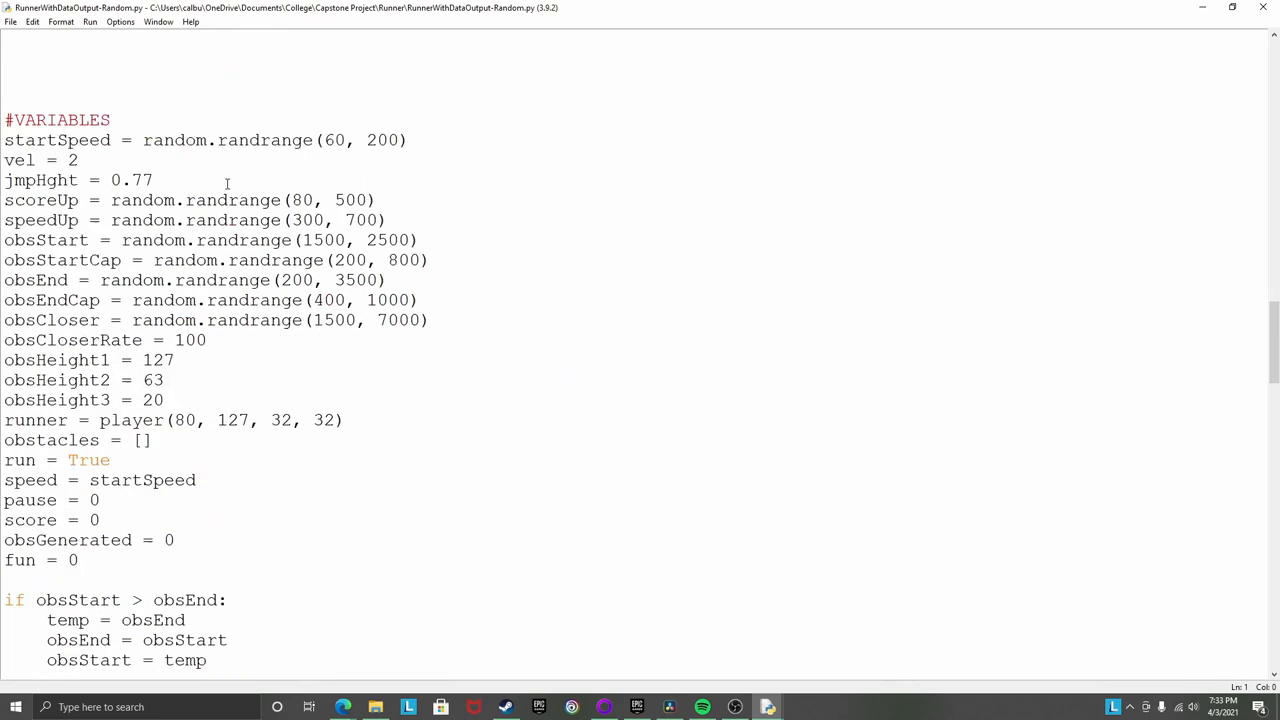
mouse_move(505, 347)
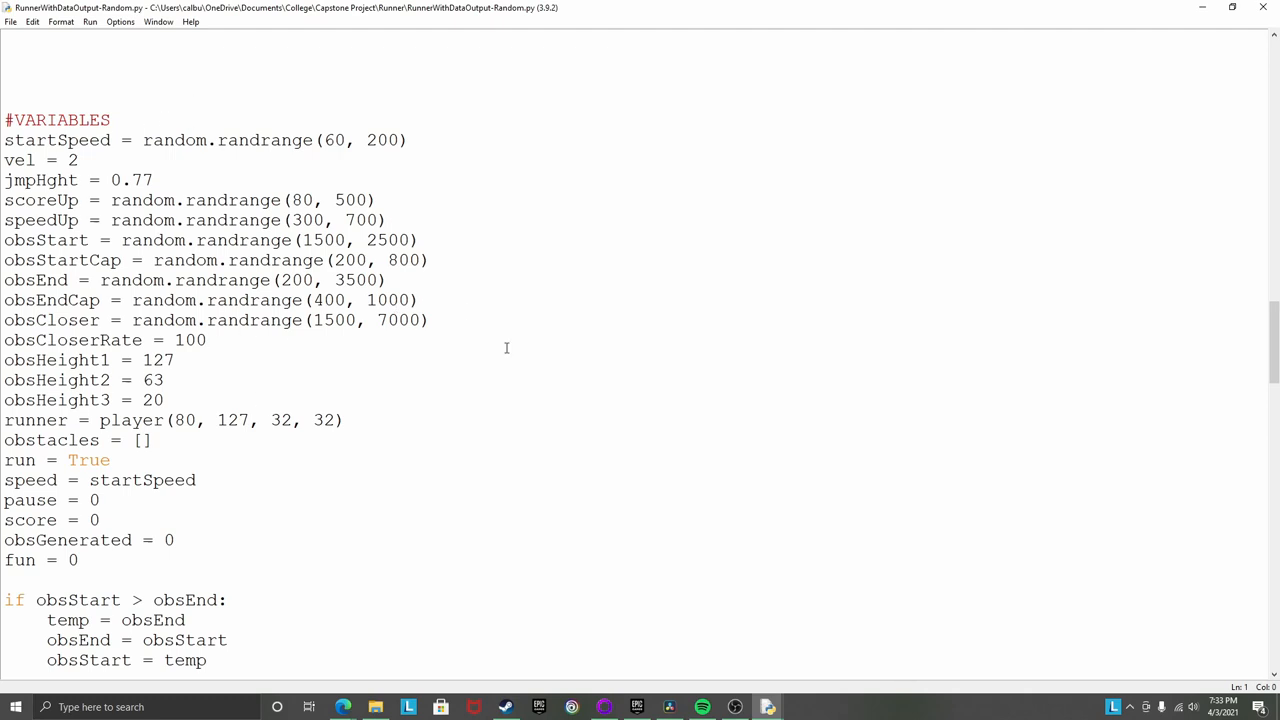
mouse_move(231, 106)
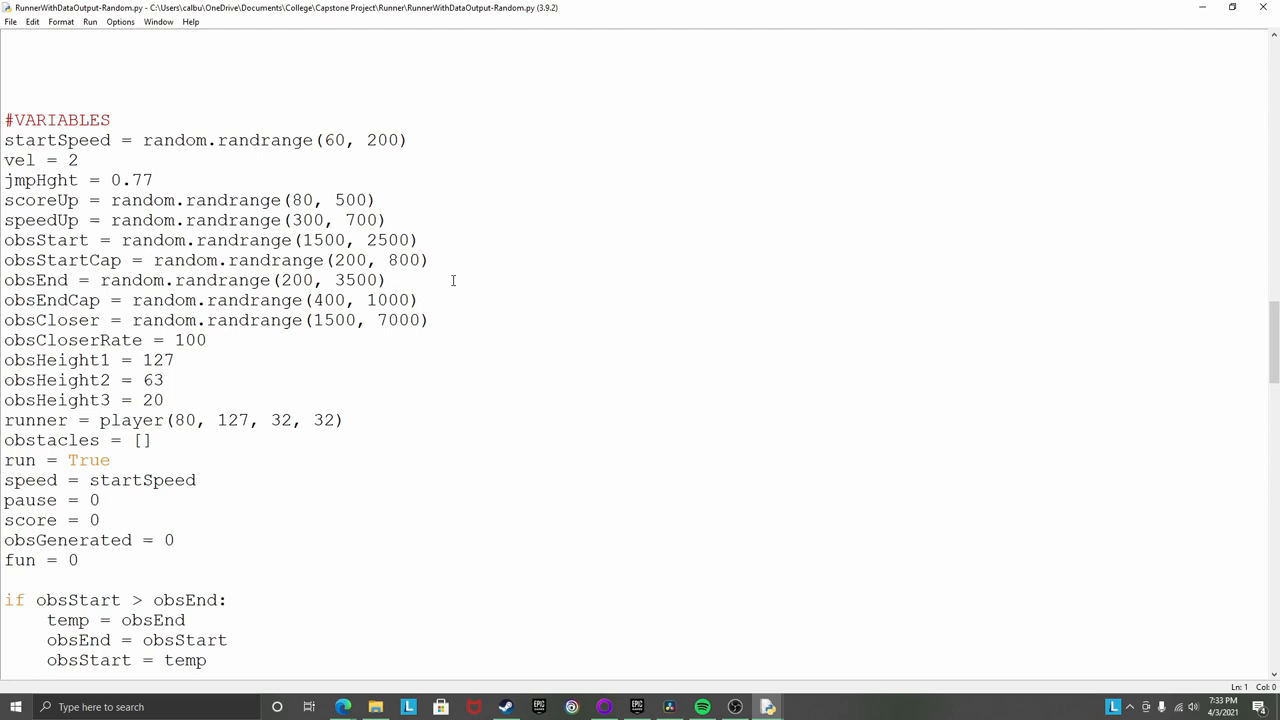
scroll("down", 3)
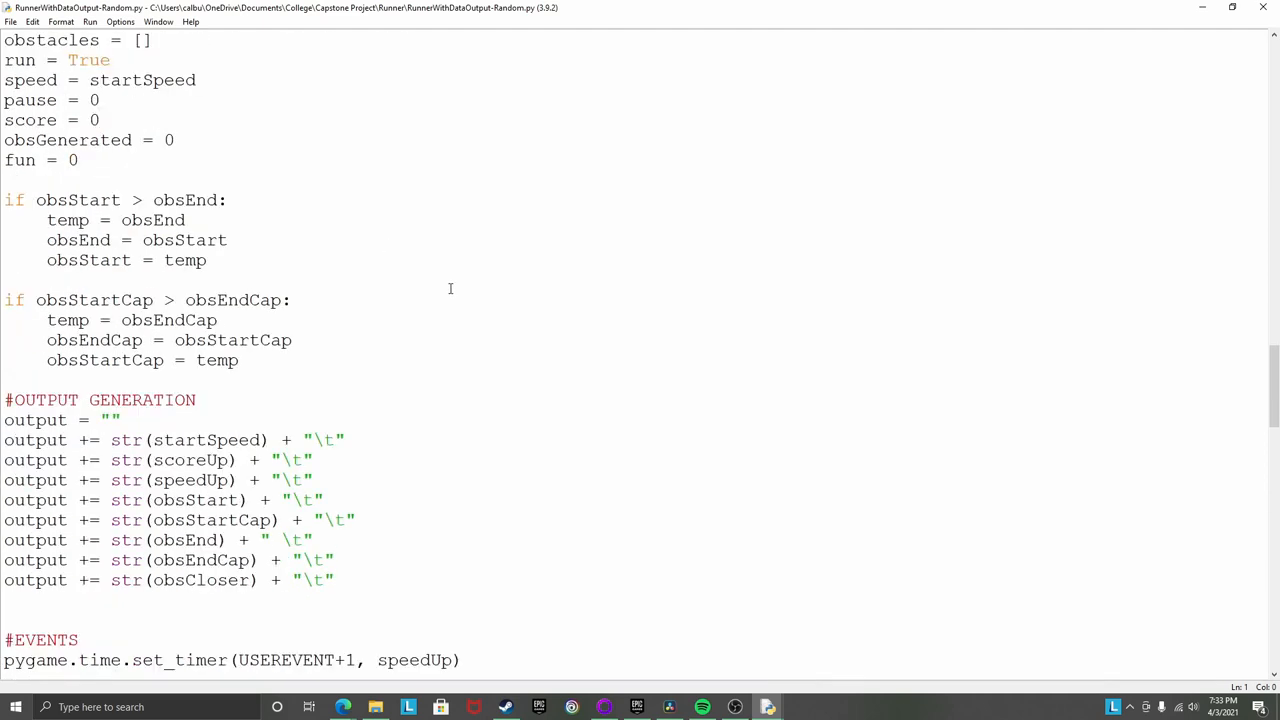
scroll("down", 3)
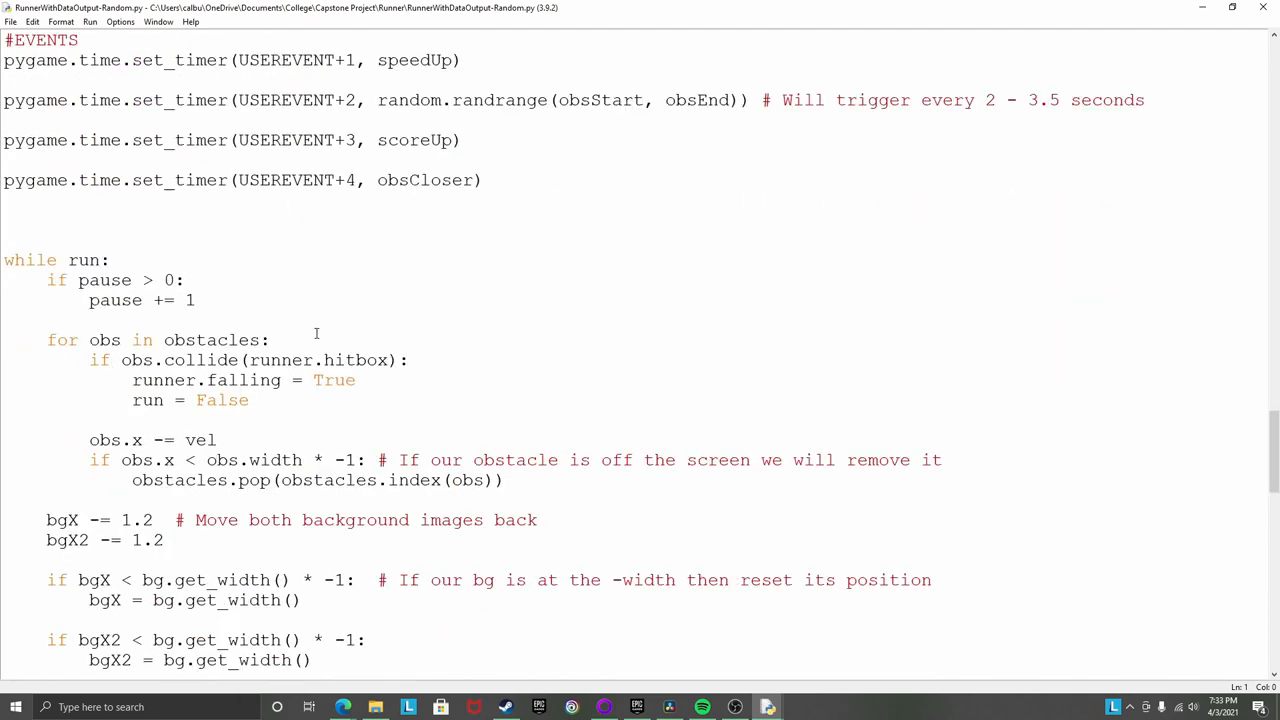
scroll("down", 3)
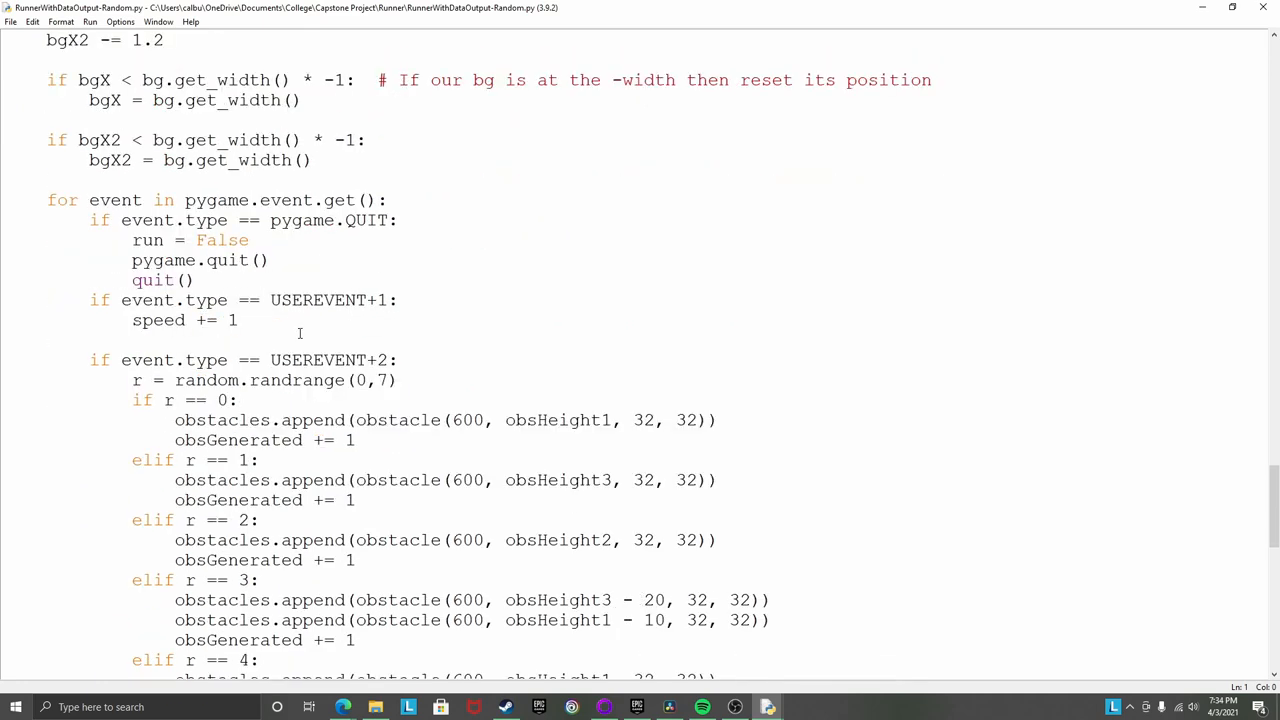
scroll("down", 3)
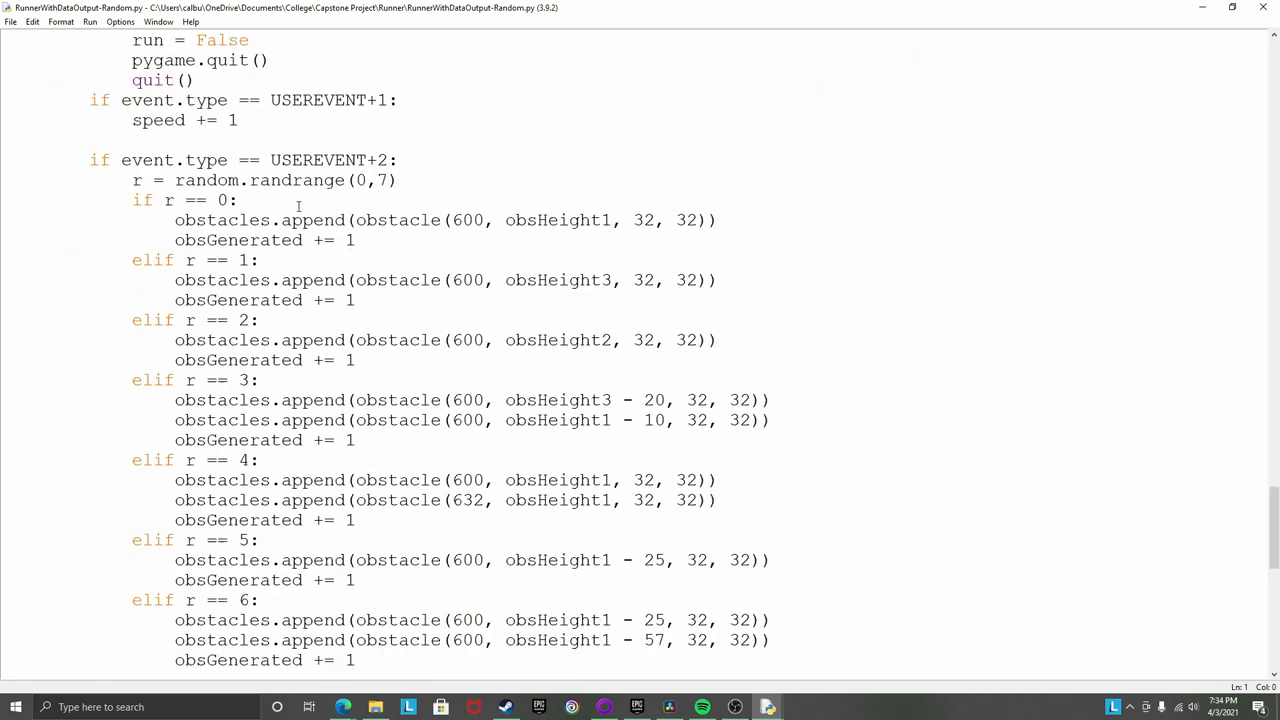
scroll("down", 3)
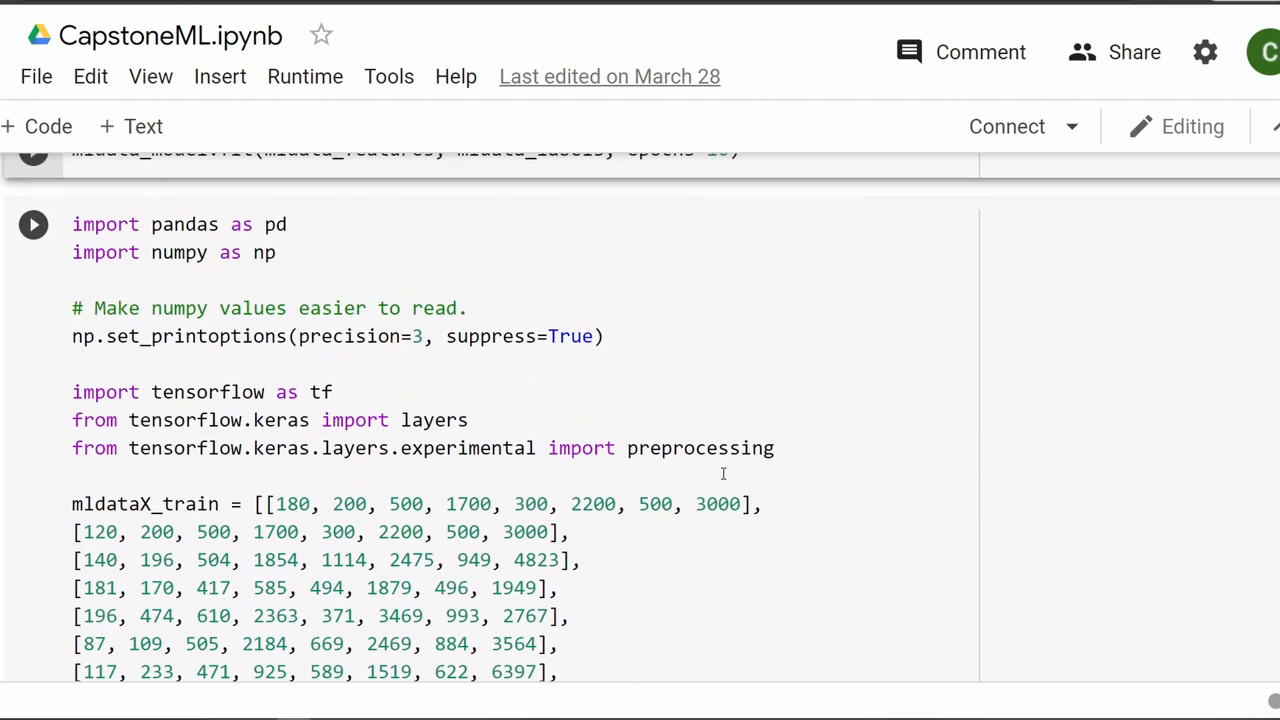
mouse_move(649, 402)
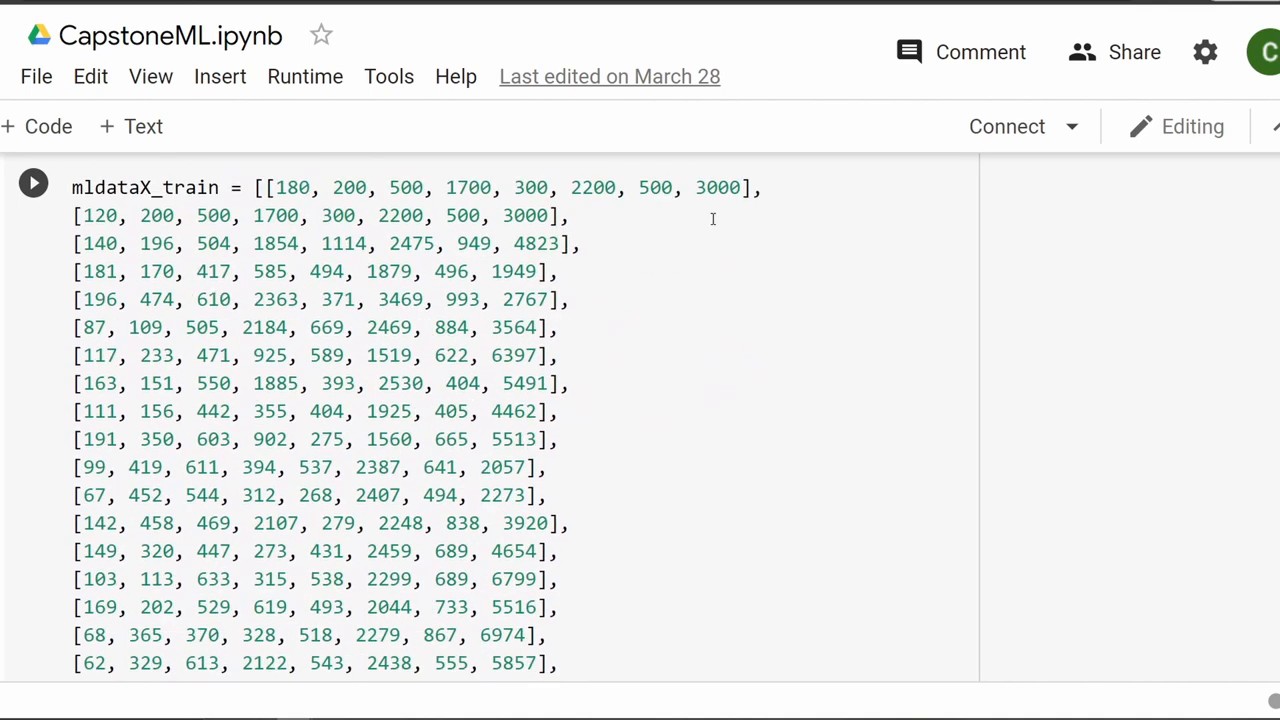
mouse_move(184, 382)
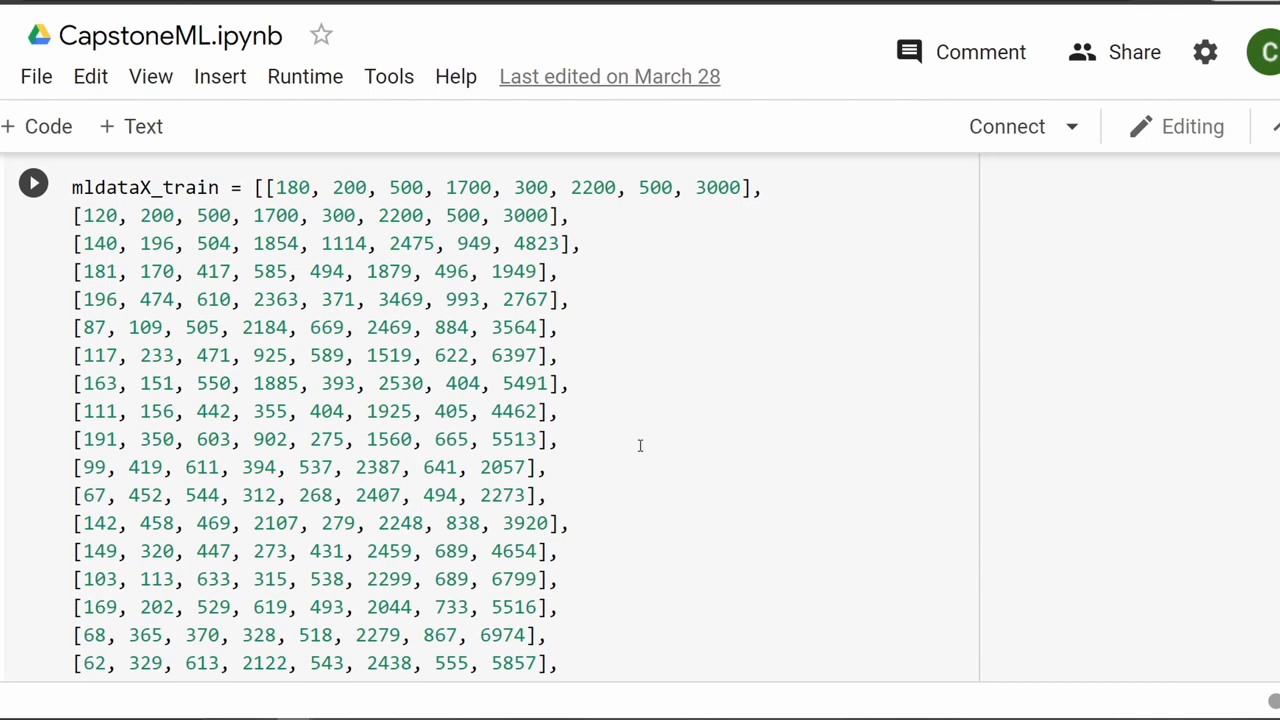
scroll("down", 3)
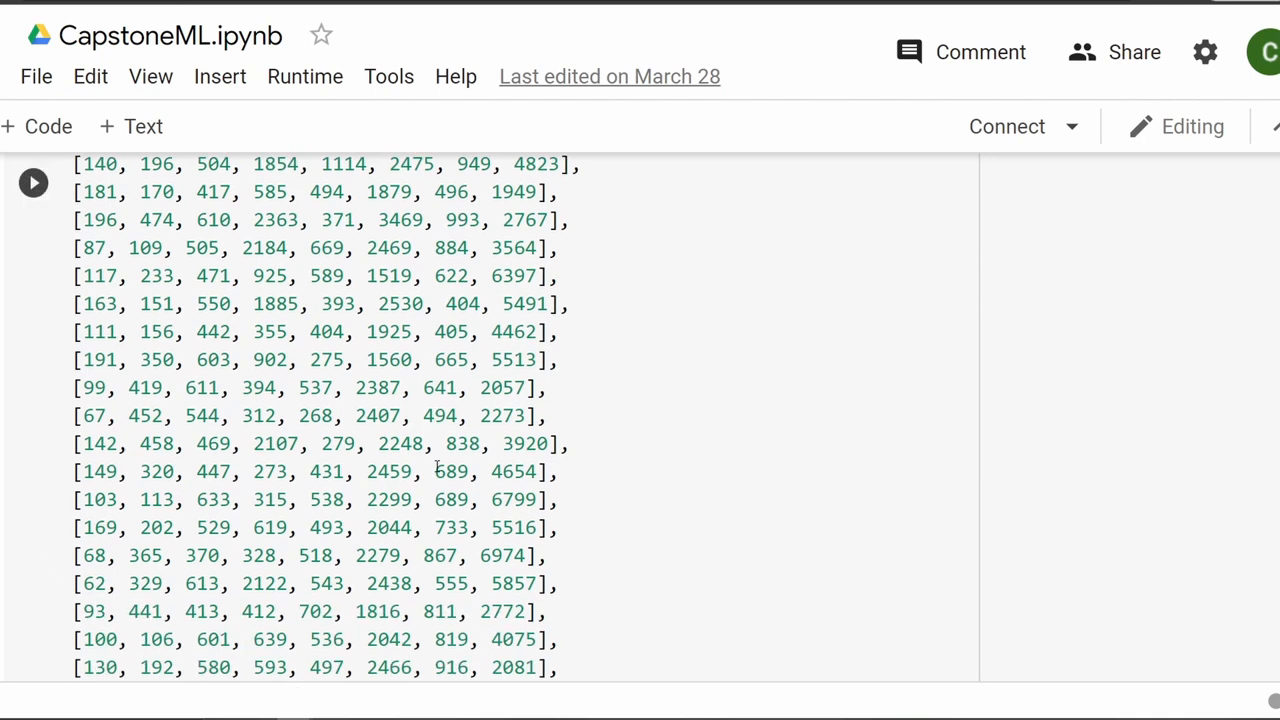
scroll("down", 3)
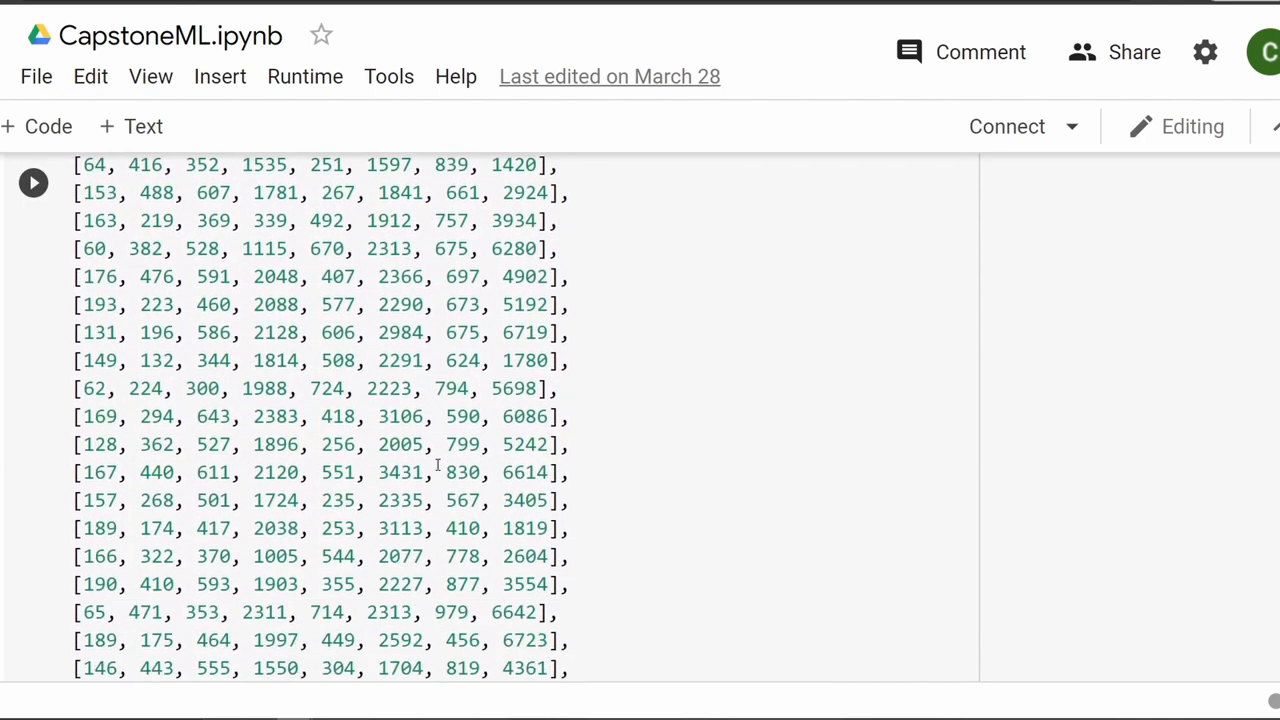
scroll("down", 3)
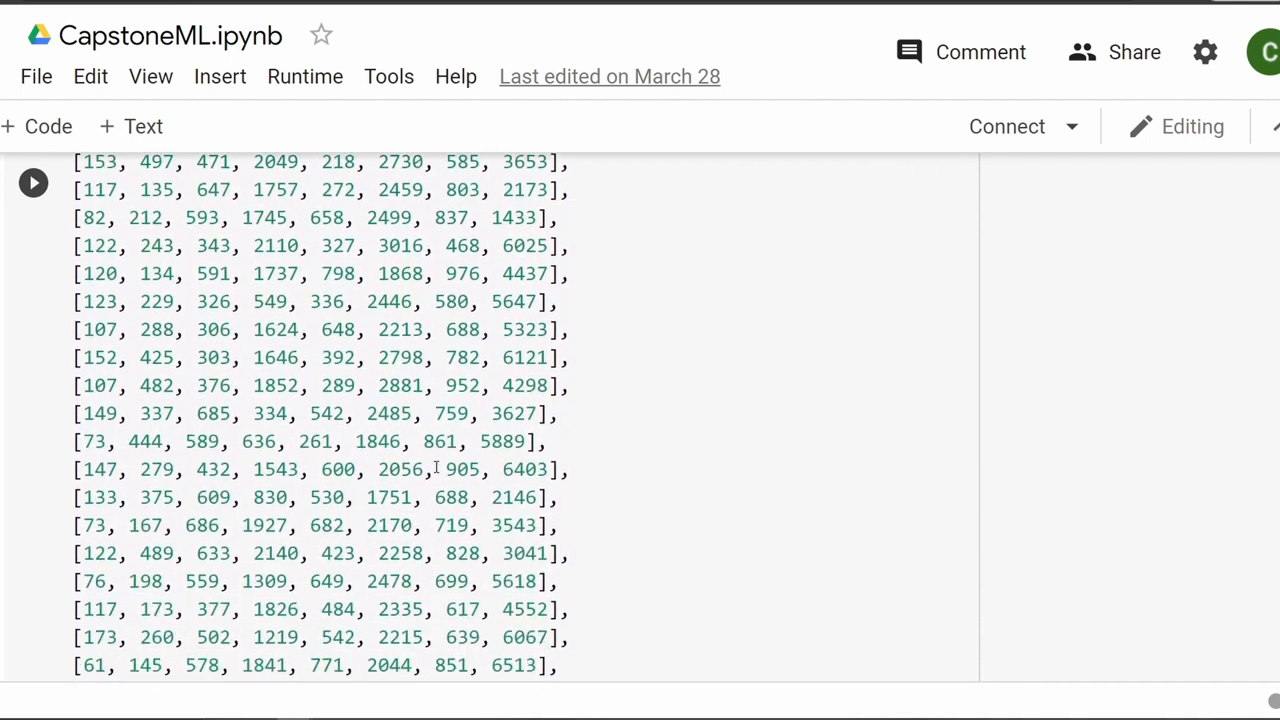
scroll("down", 3)
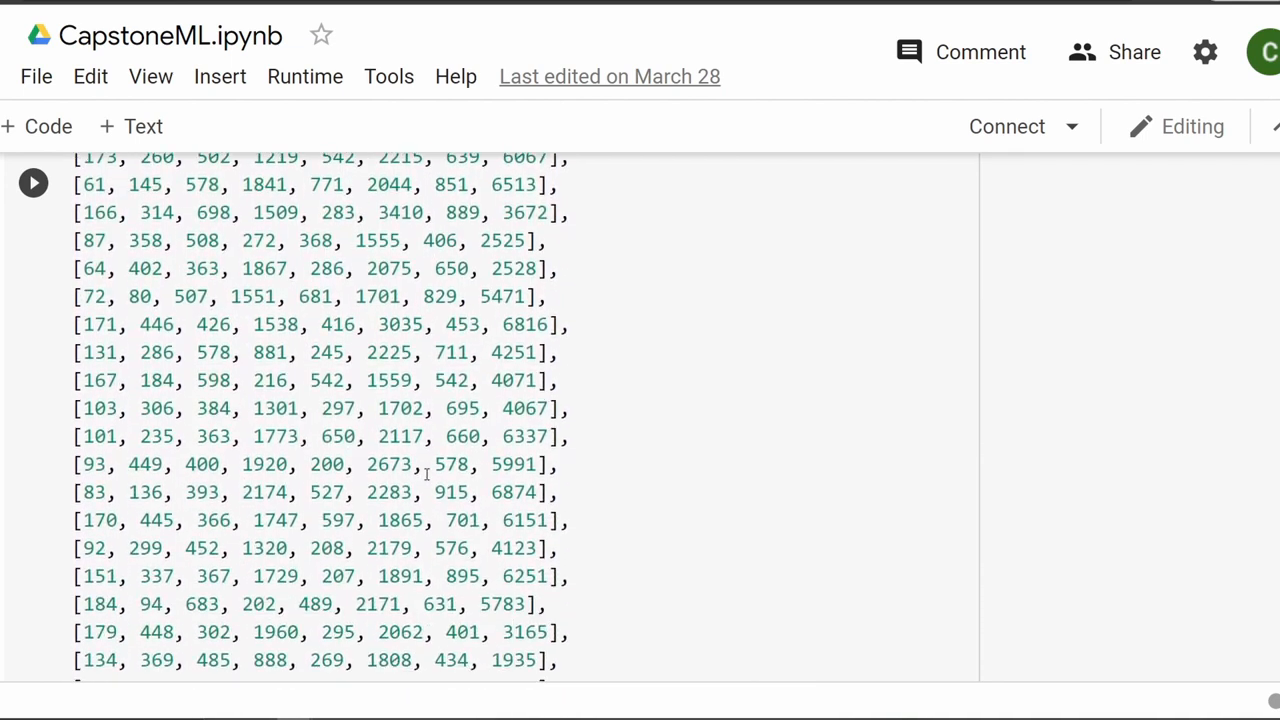
scroll("down", 3)
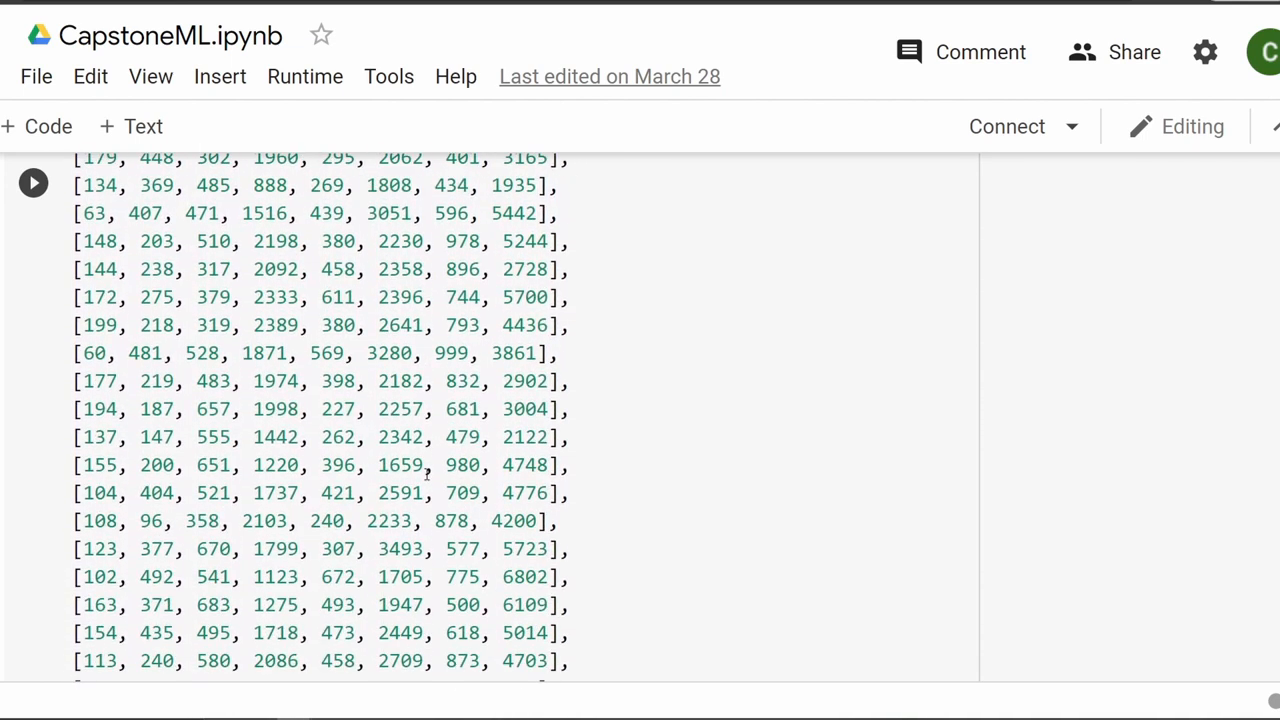
scroll("down", 3)
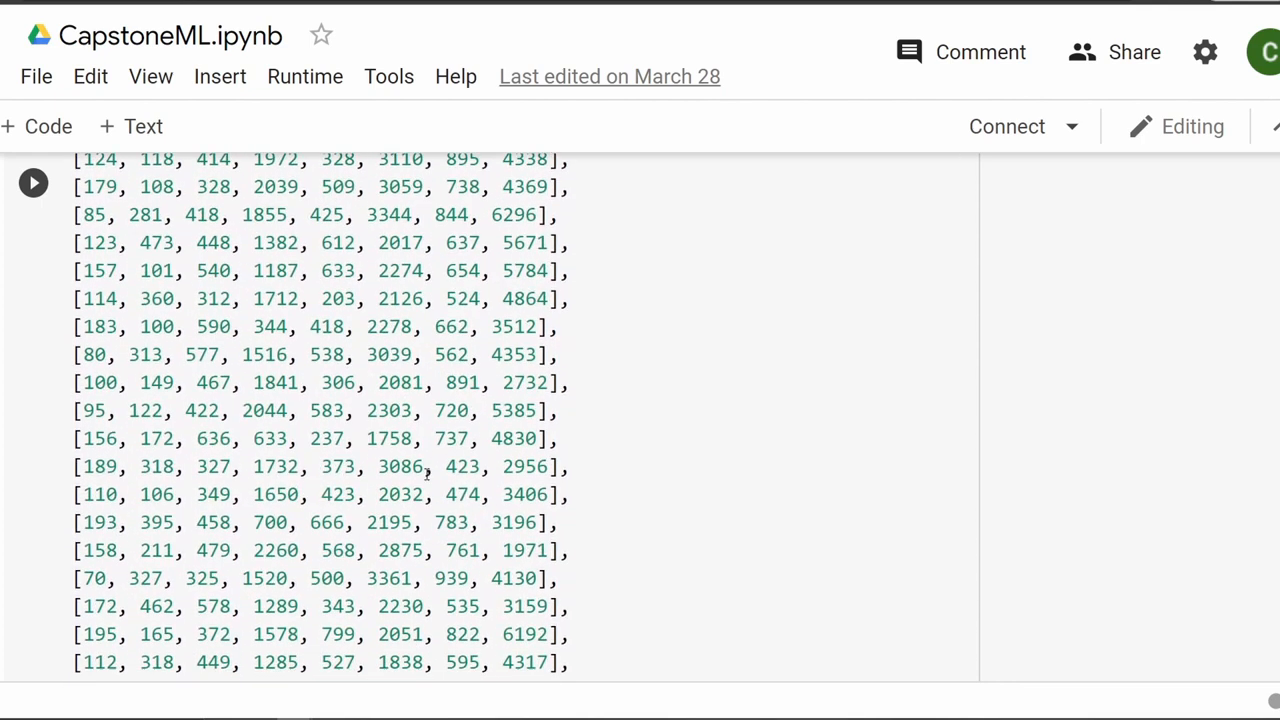
scroll("down", 3)
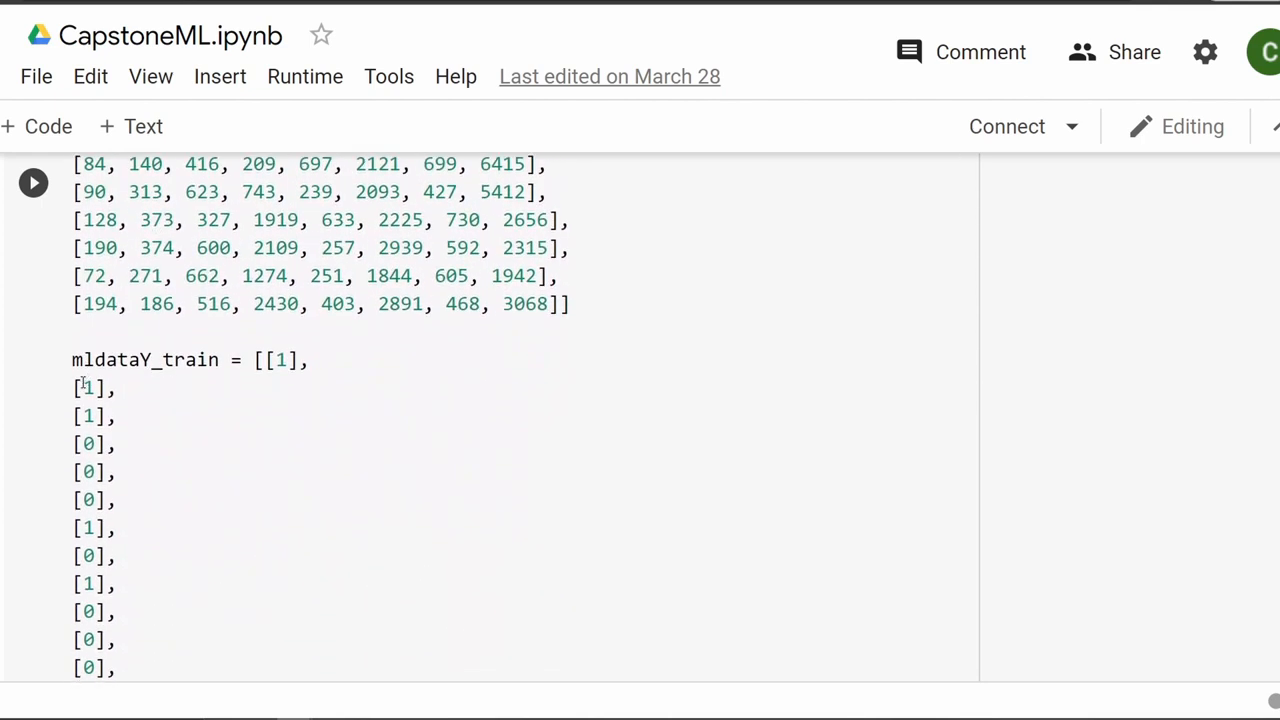
scroll("down", 3)
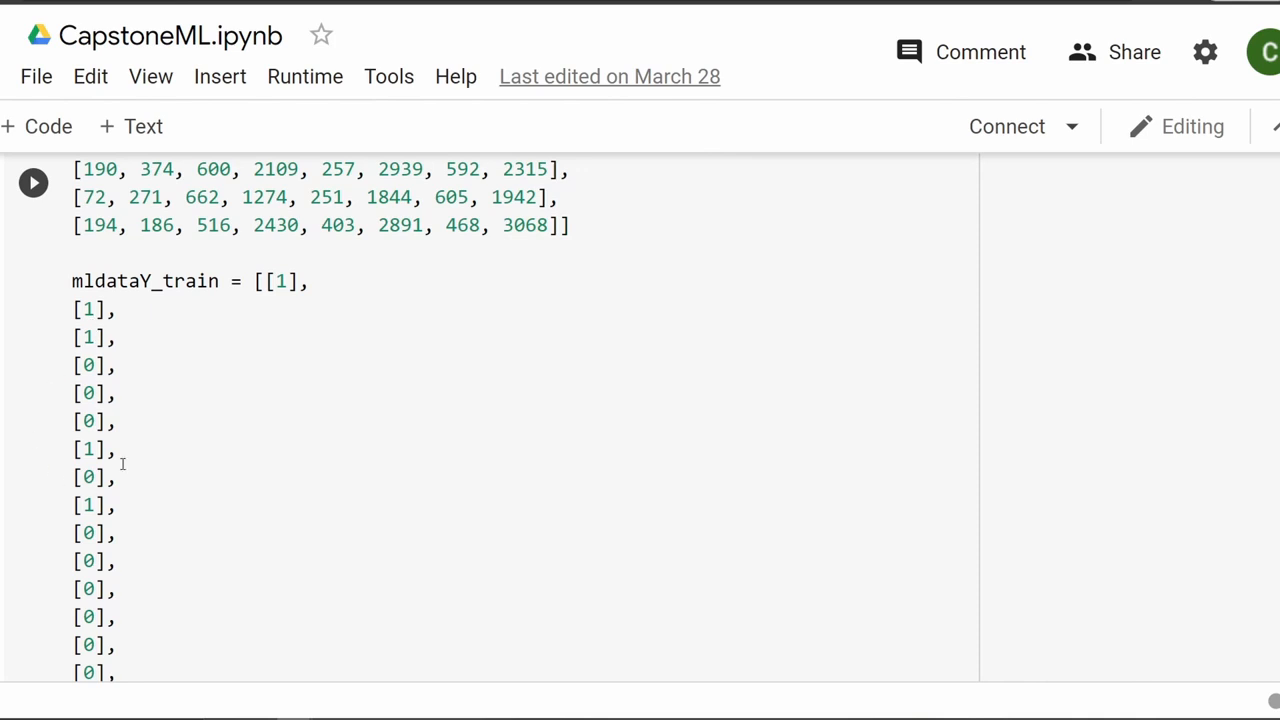
scroll("down", 3)
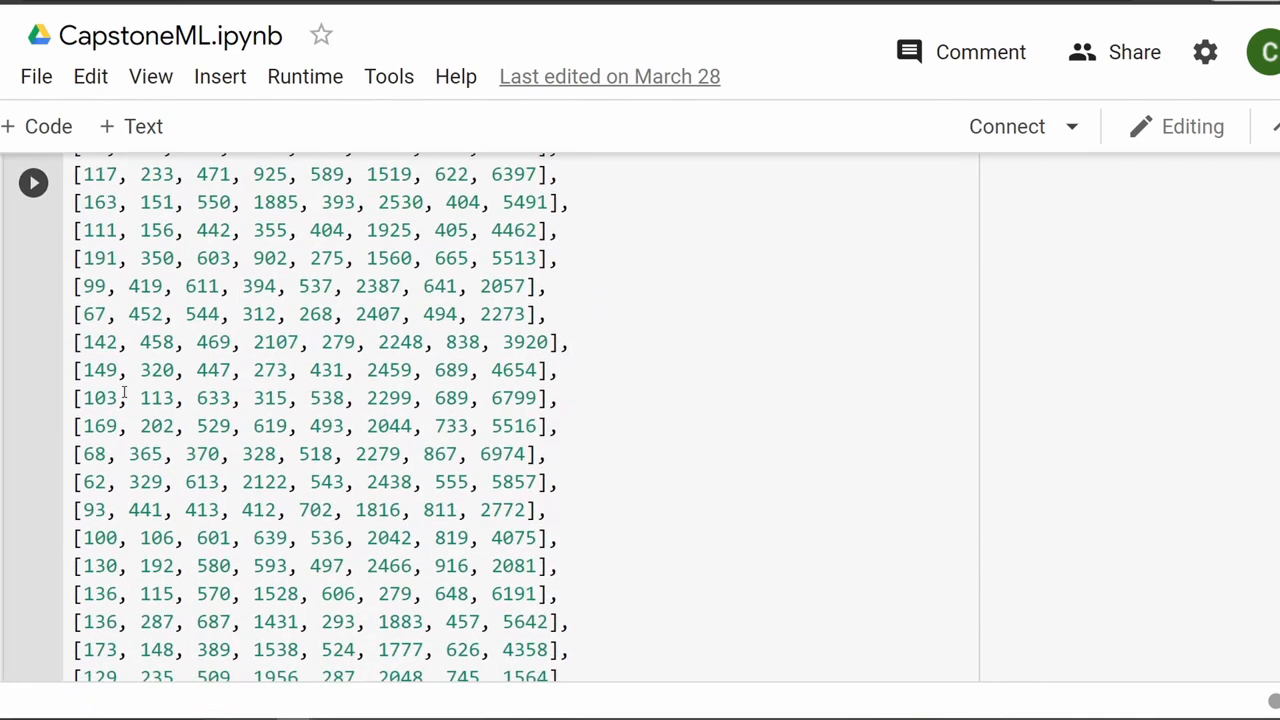
scroll("down", 3)
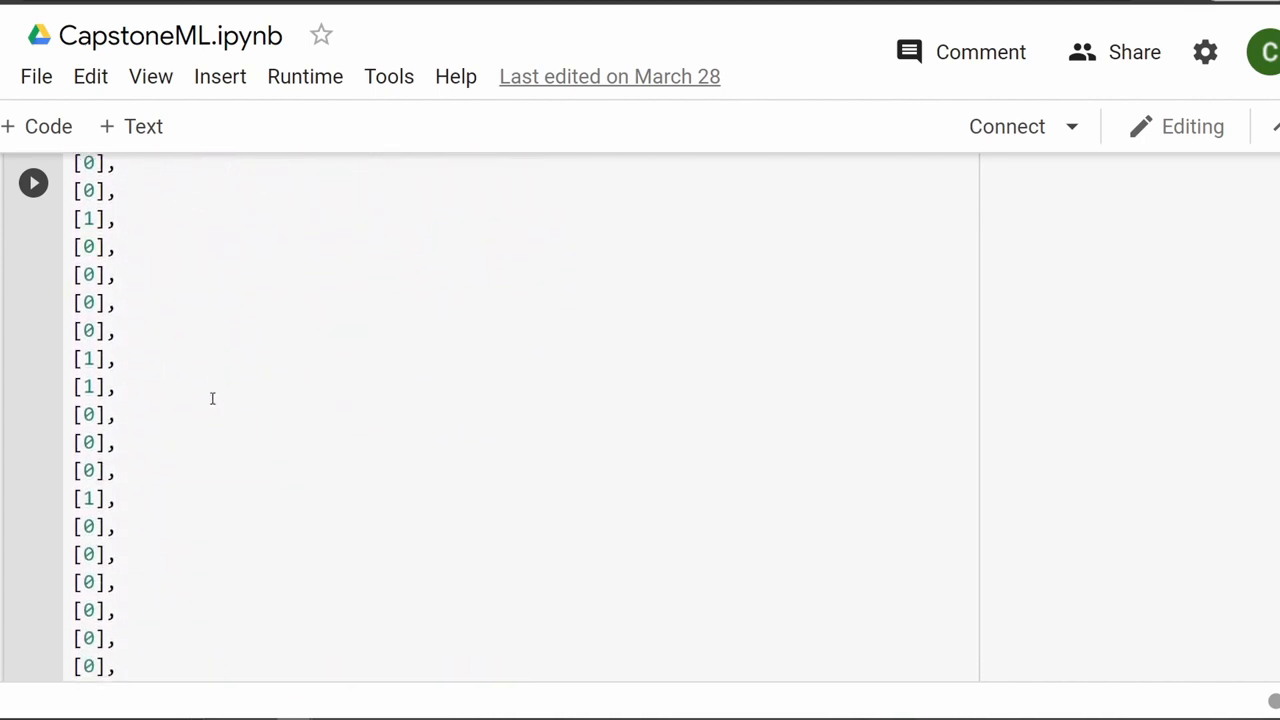
scroll("down", 3)
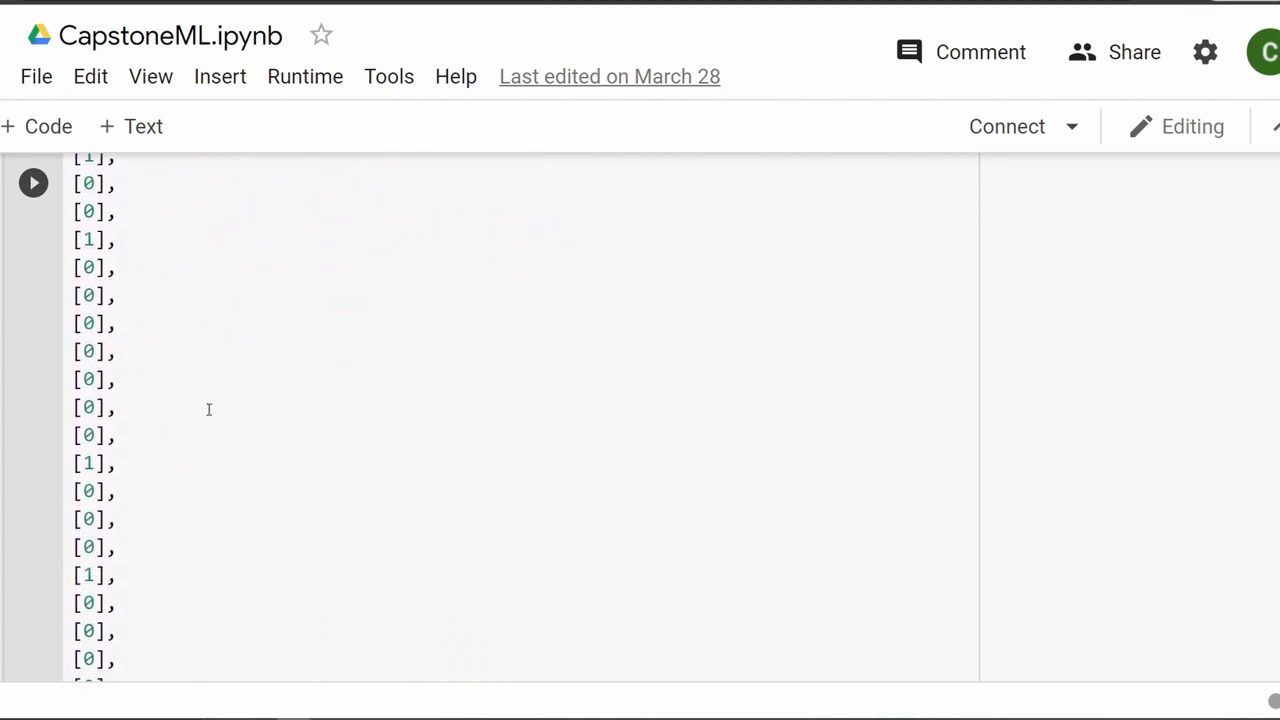
scroll("down", 3)
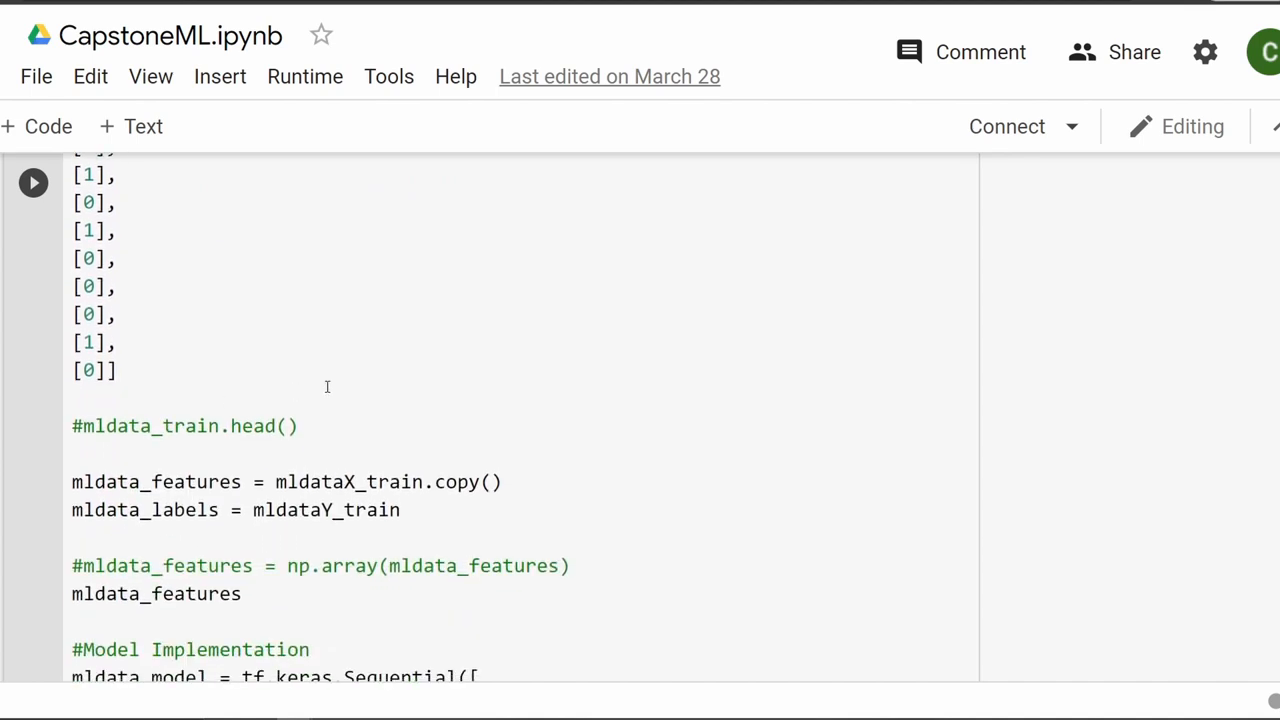
scroll("down", 3)
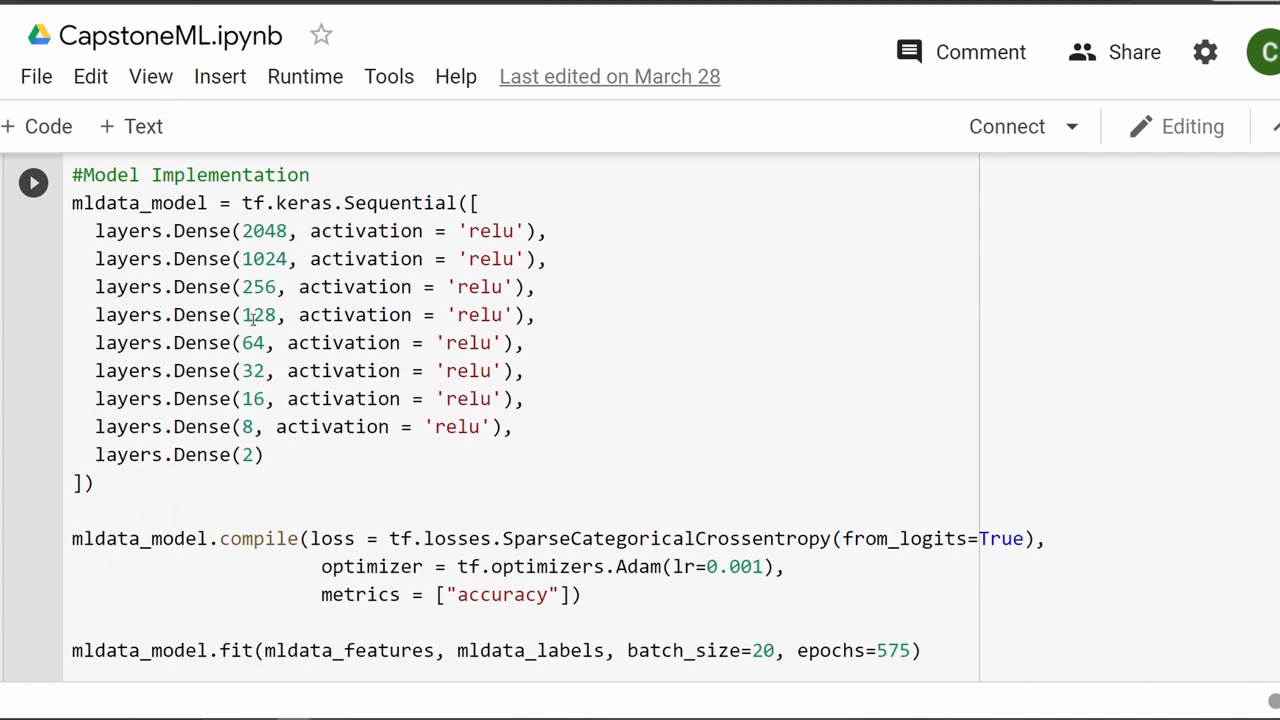
scroll("down", 3)
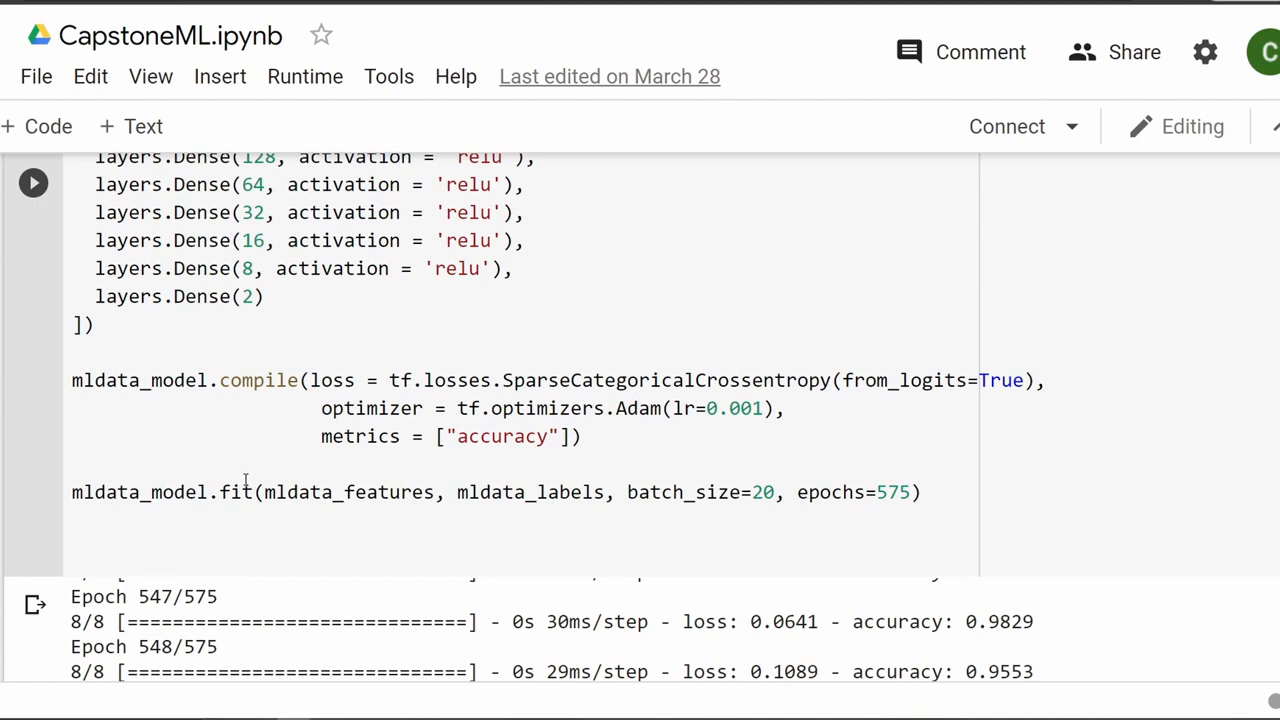
scroll("down", 3)
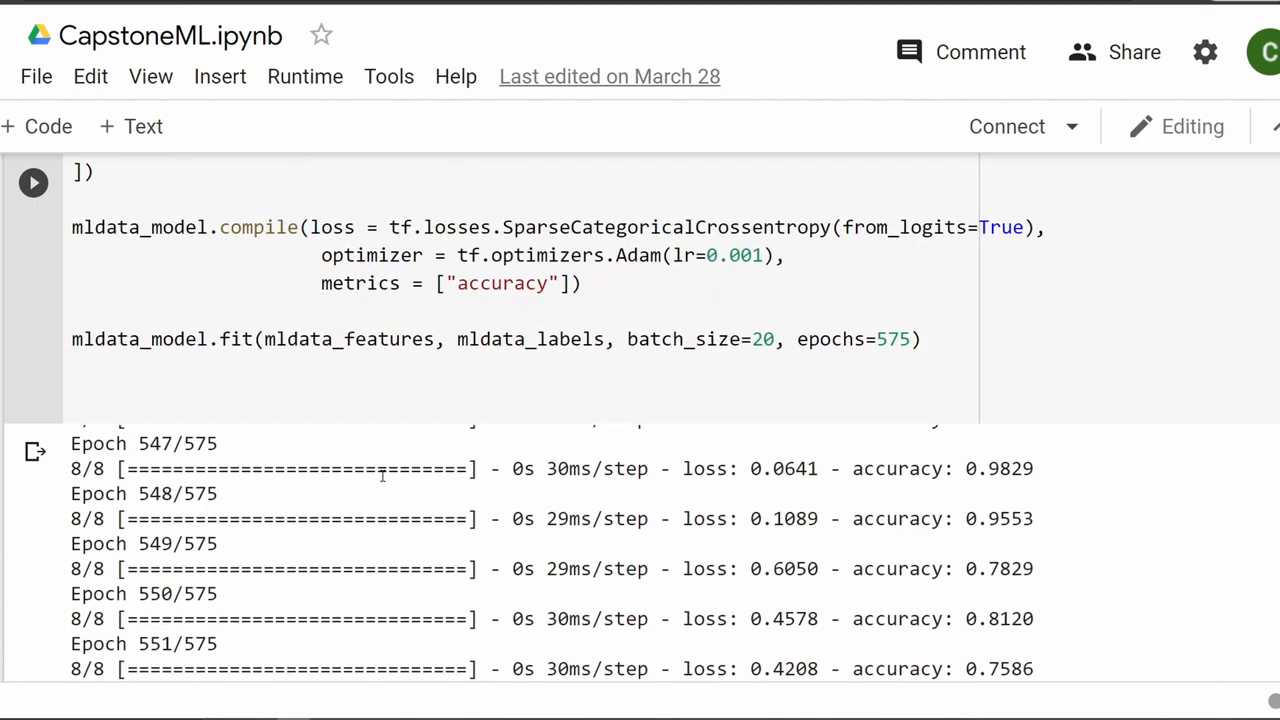
scroll("down", 3)
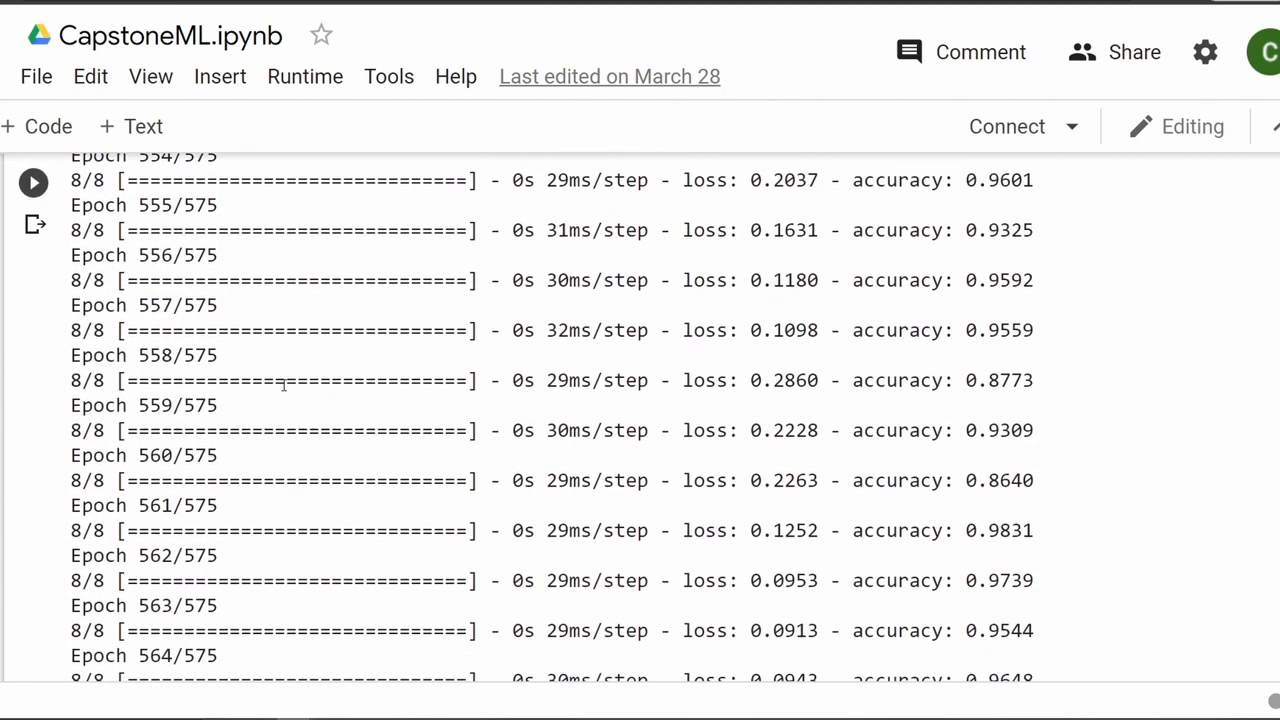
scroll("down", 3)
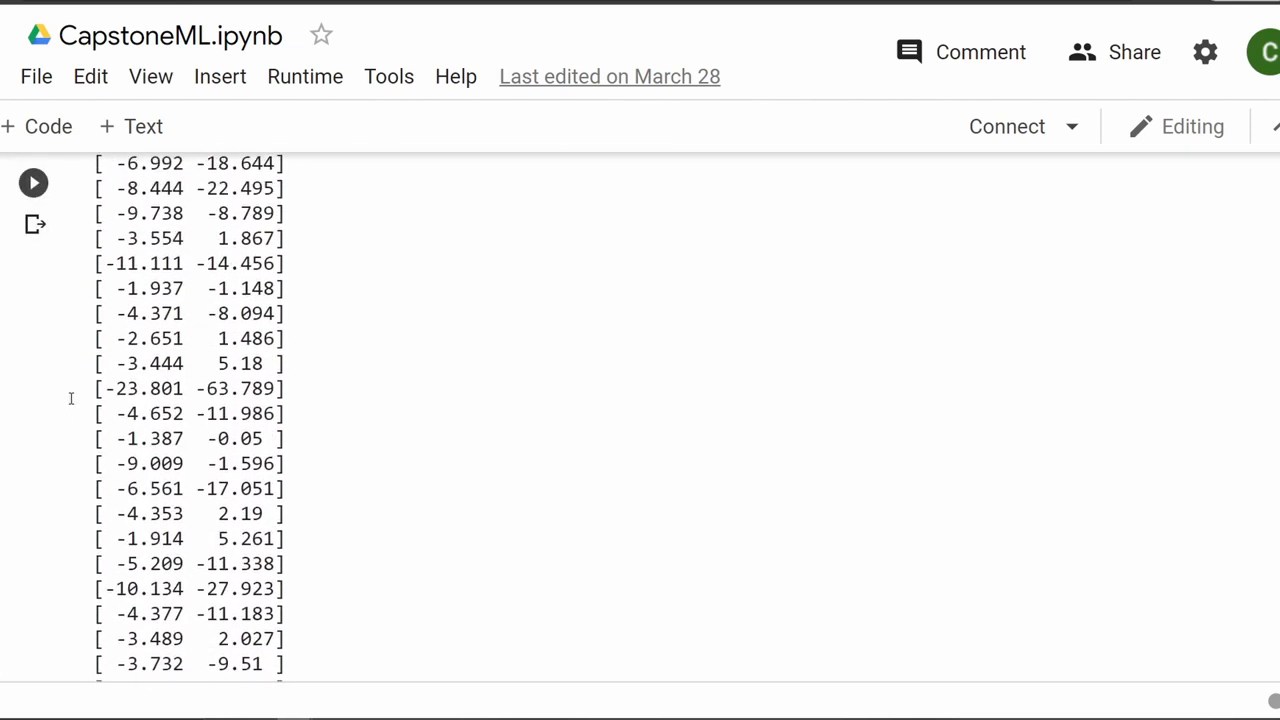
scroll("down", 3)
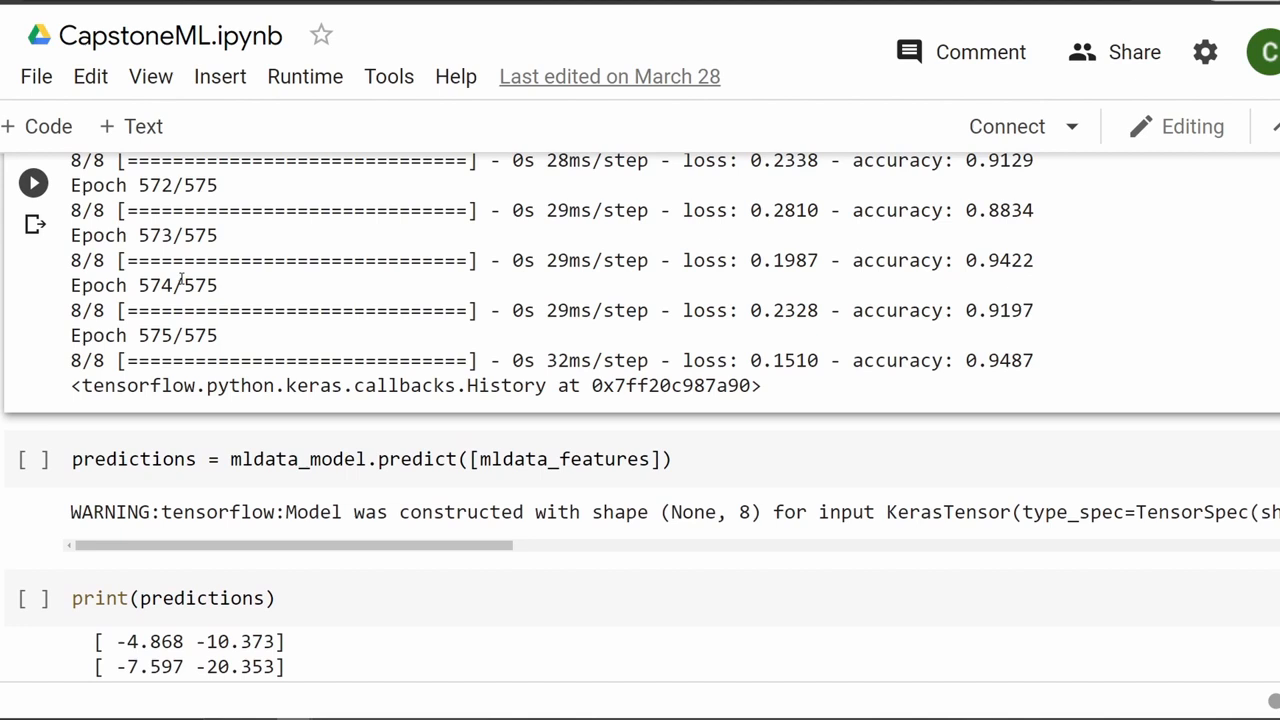
mouse_move(1020, 386)
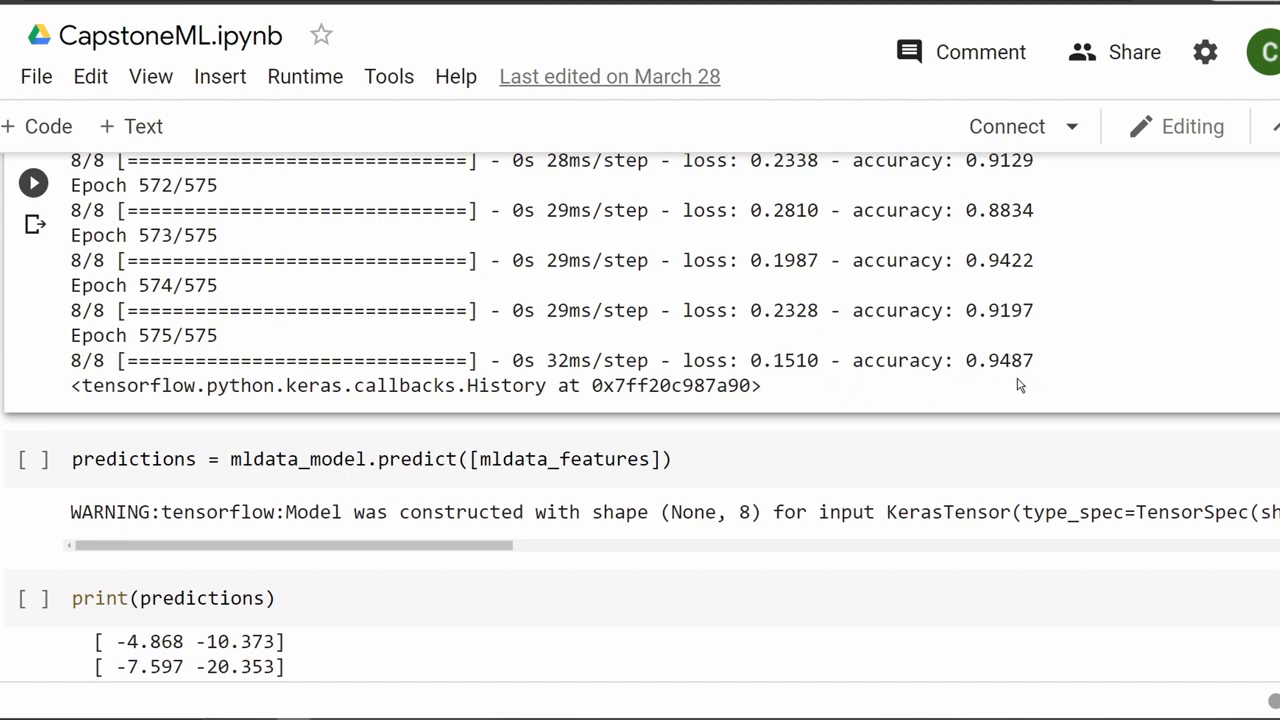
mouse_move(1033, 387)
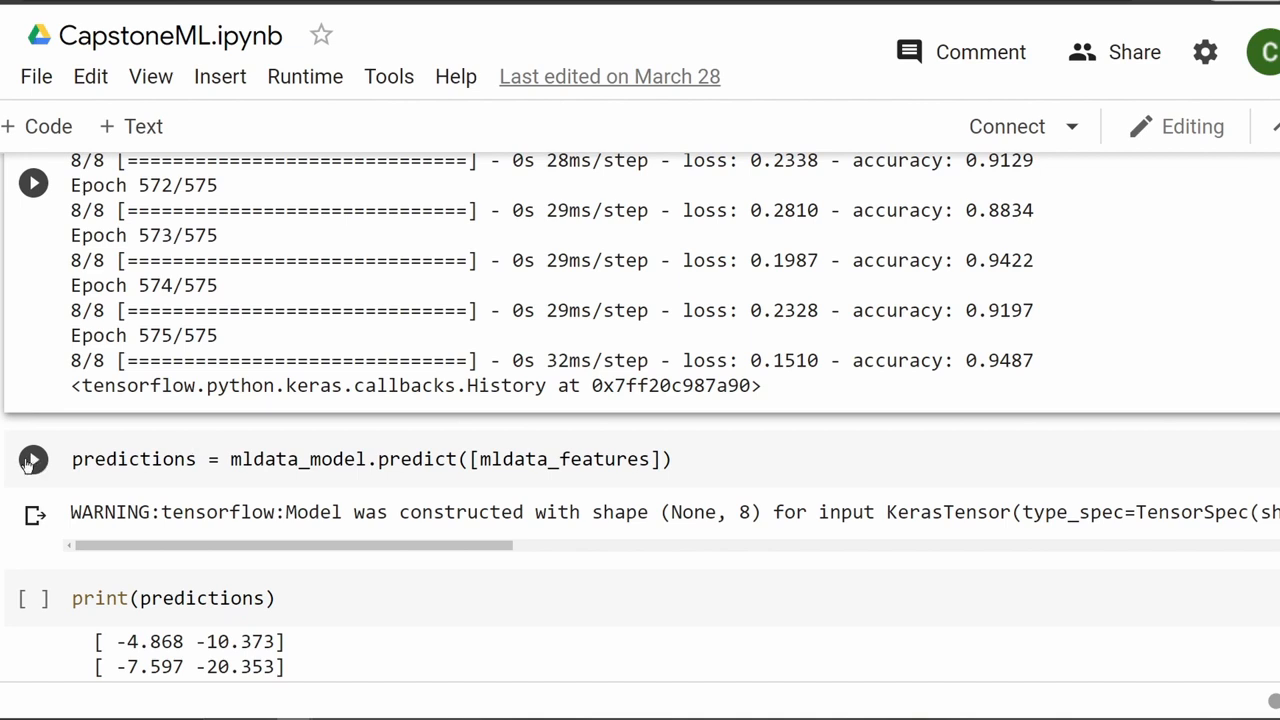
scroll("down", 3)
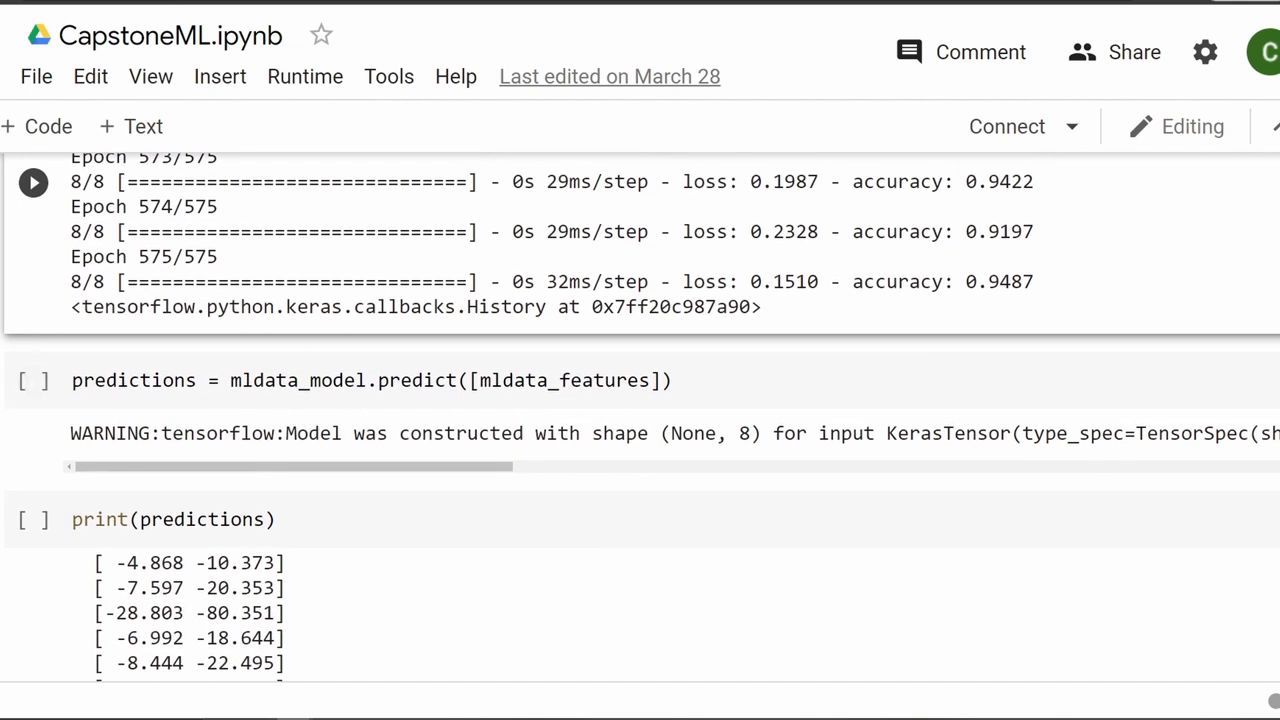
scroll("down", 3)
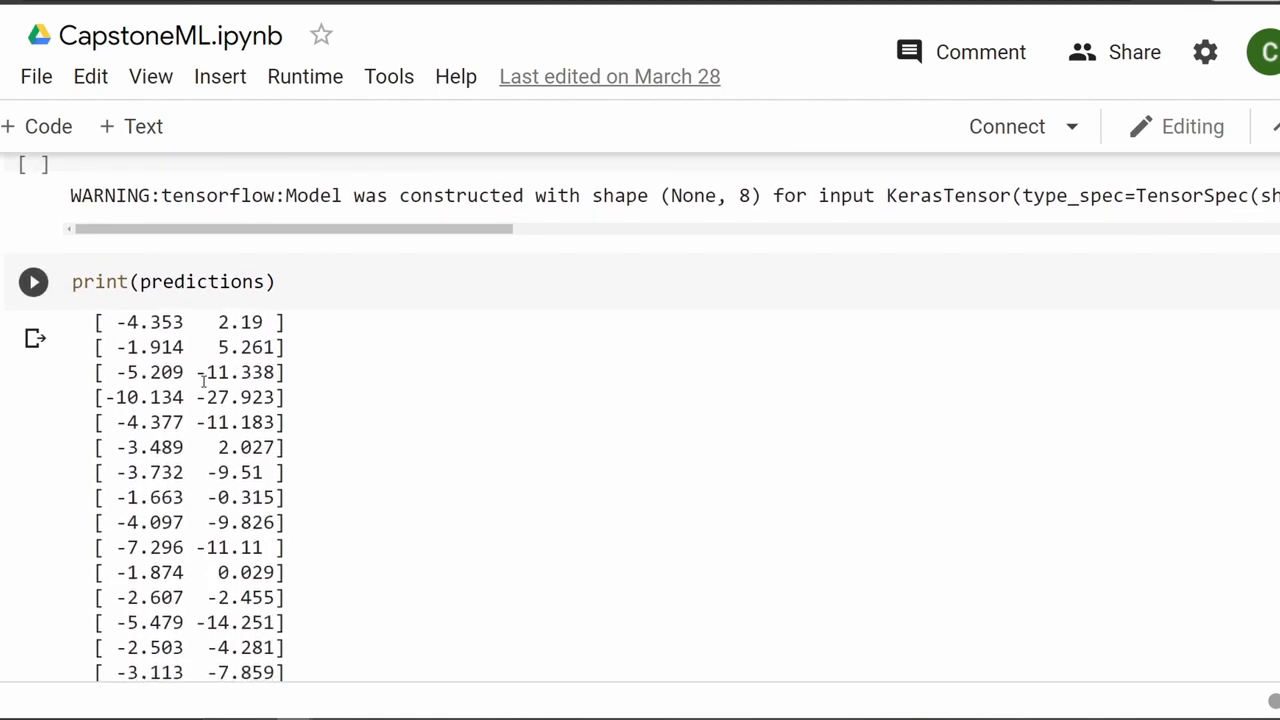
scroll("down", 3)
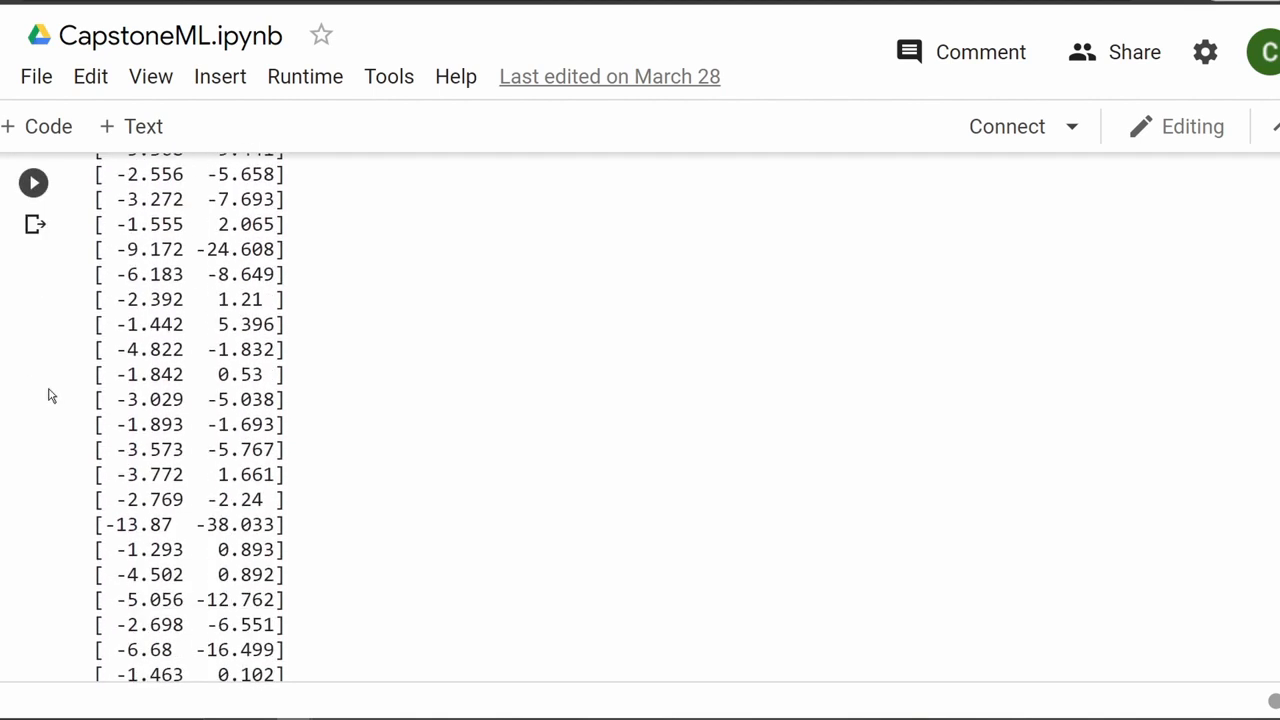
scroll("down", 3)
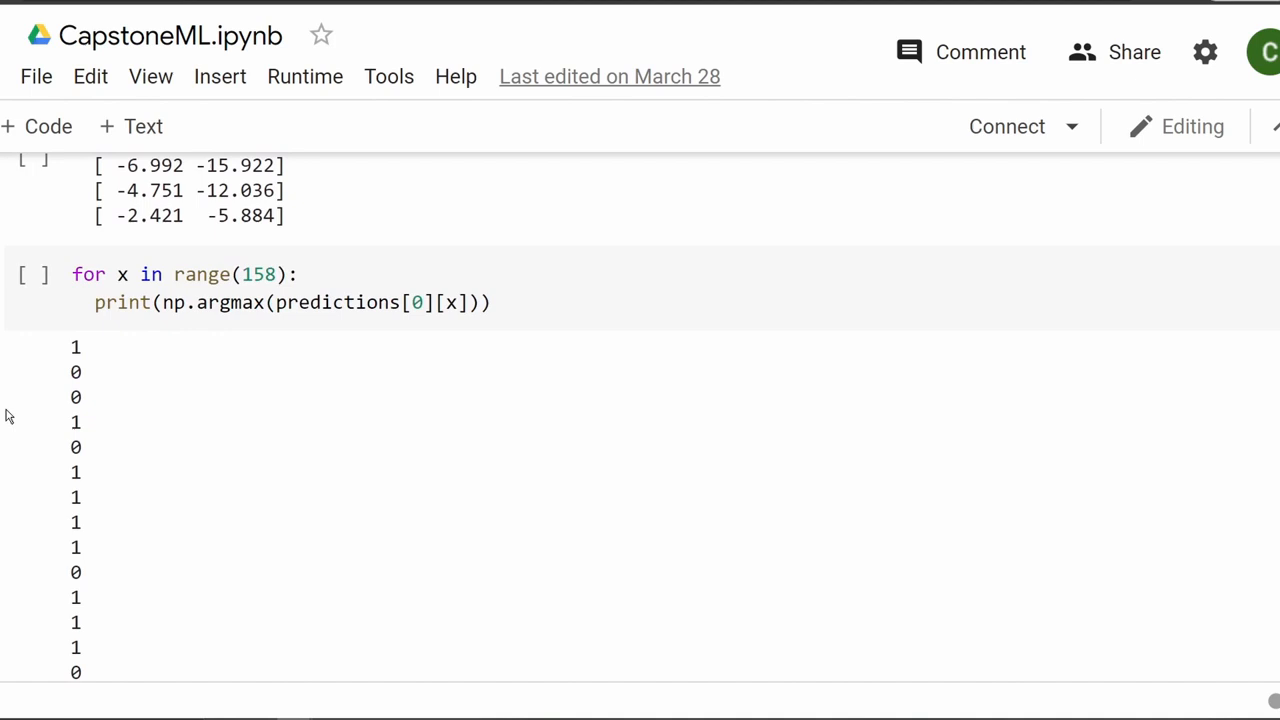
left_click(33, 272)
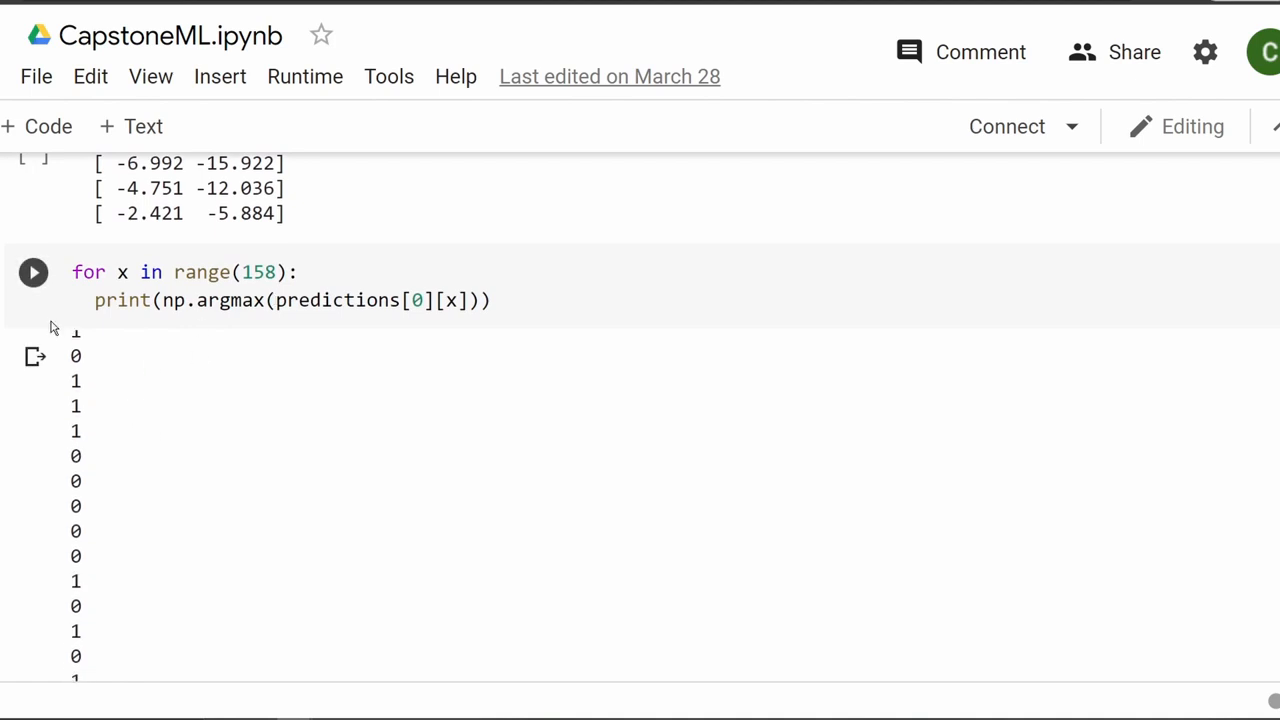
scroll("down", 3)
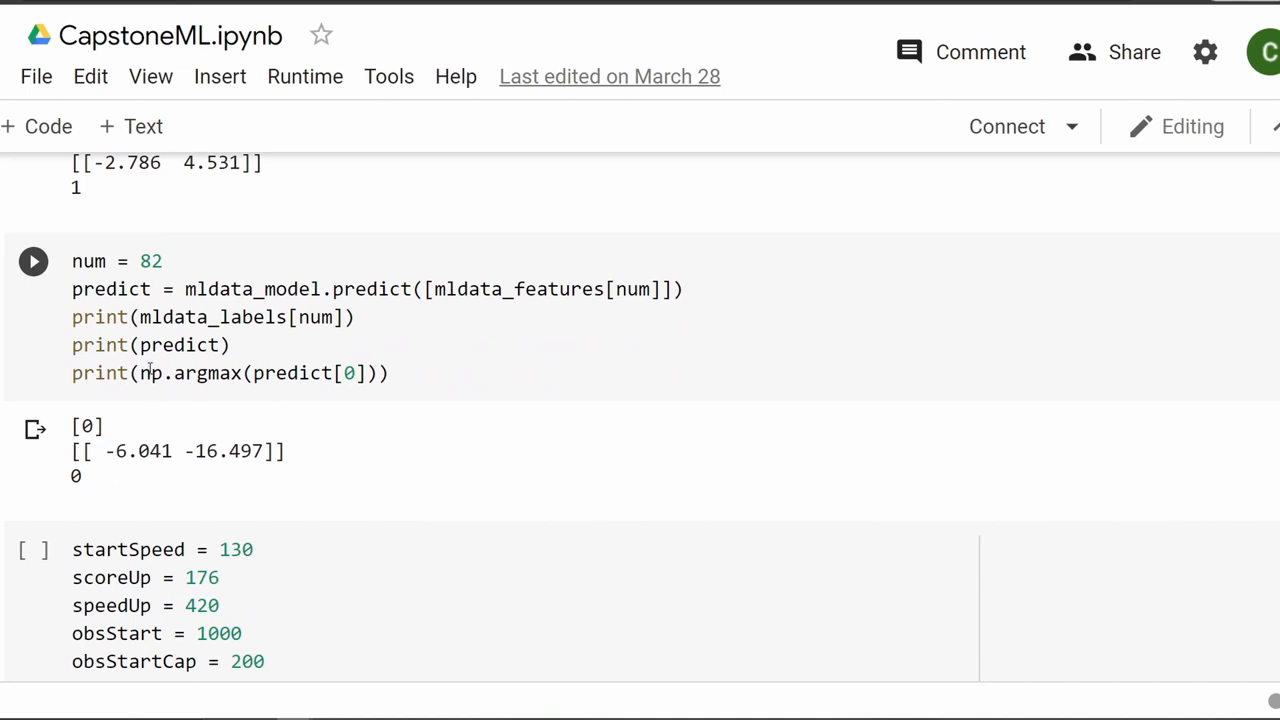
scroll("down", 3)
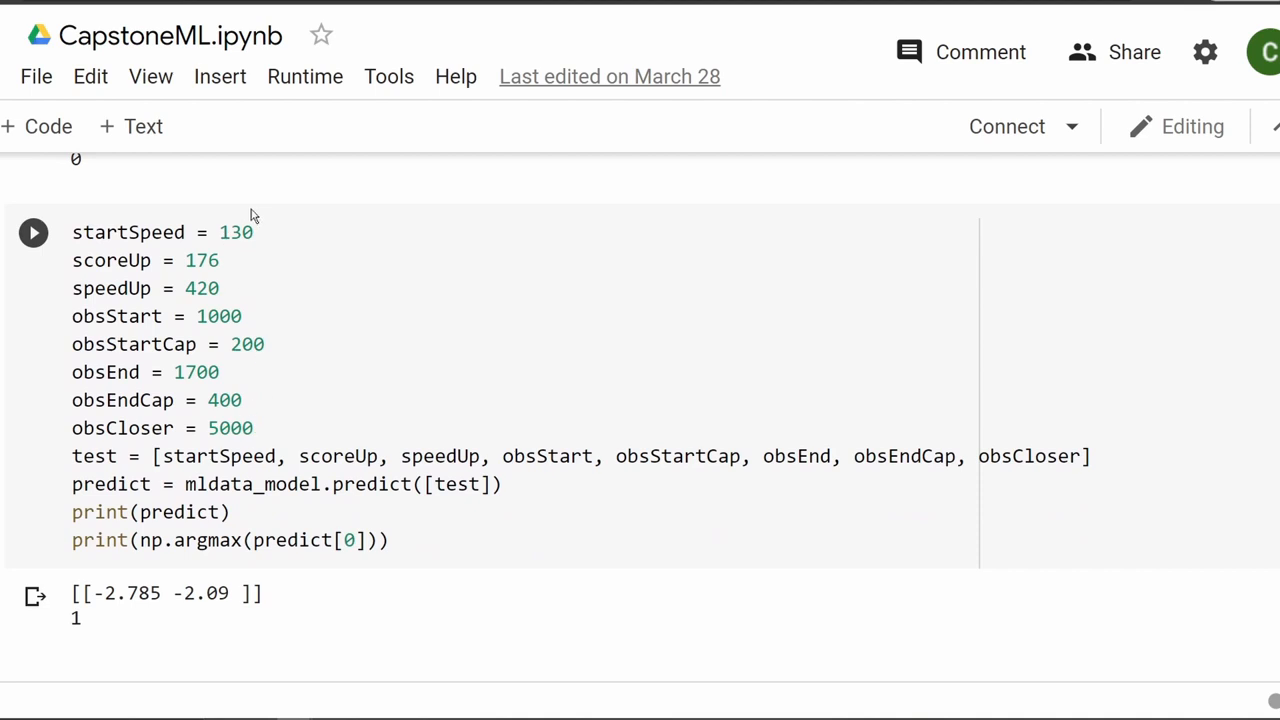
mouse_move(266, 267)
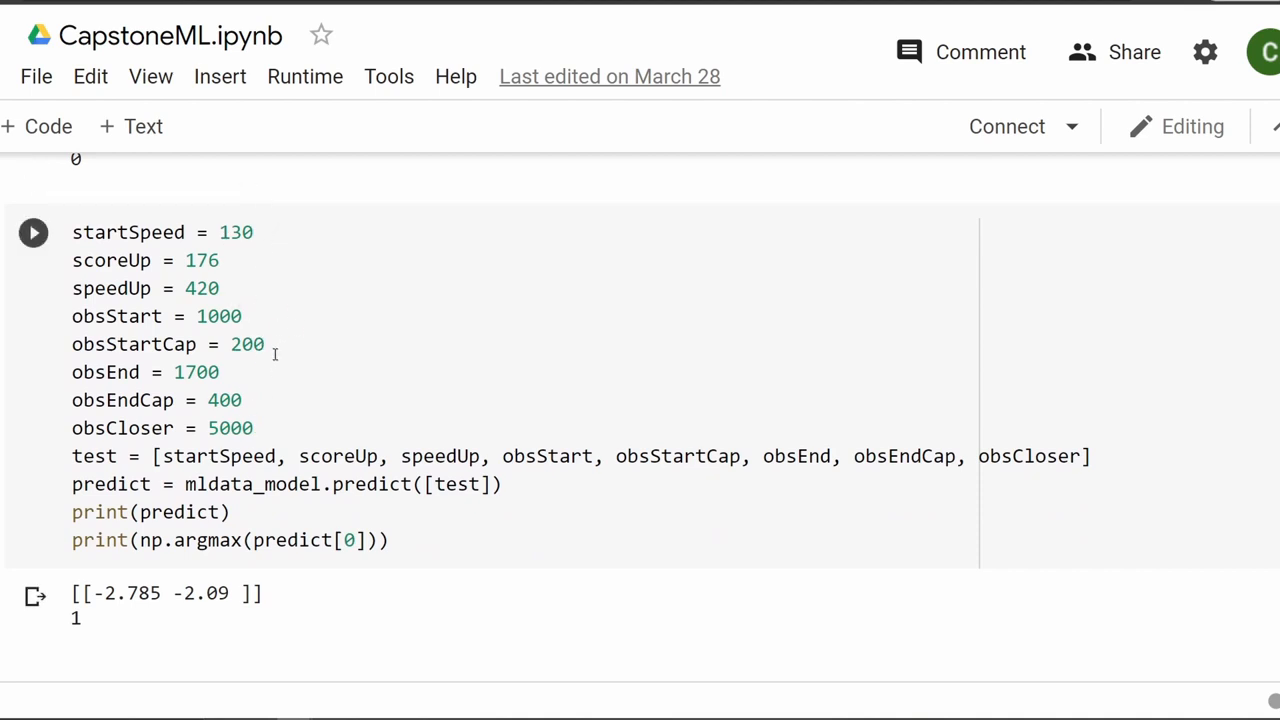
mouse_move(783, 467)
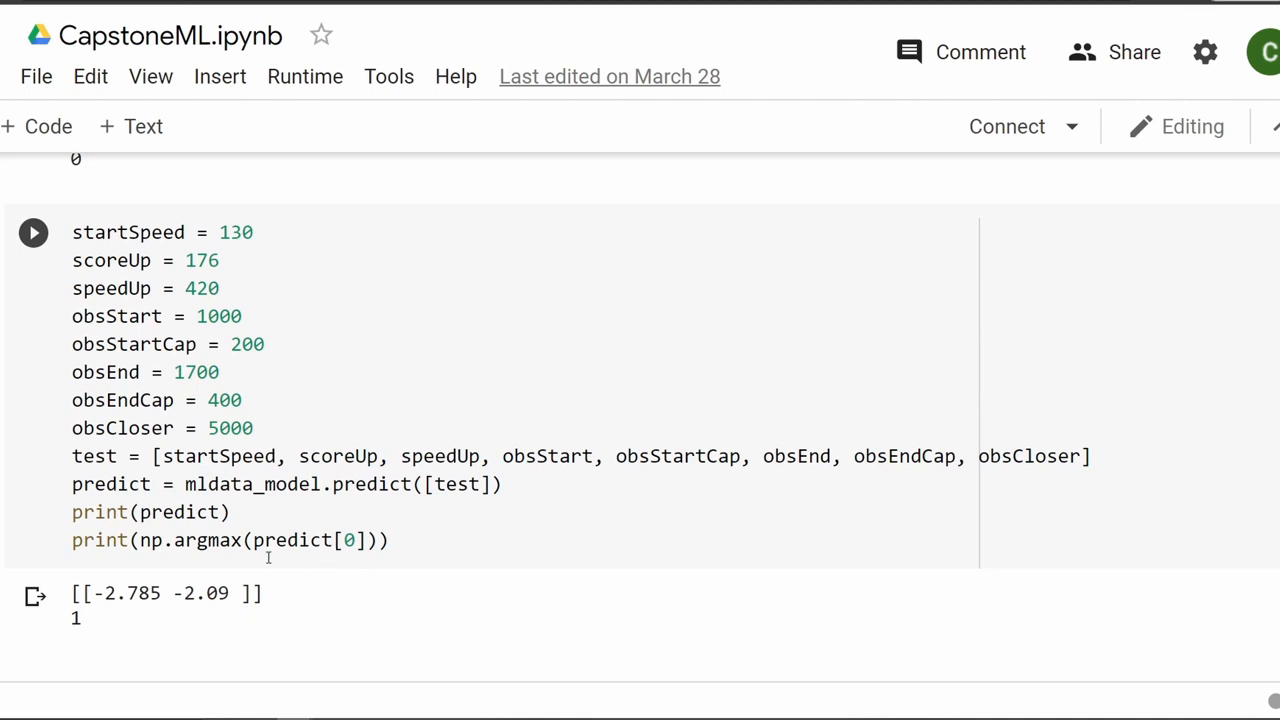
scroll("down", 3)
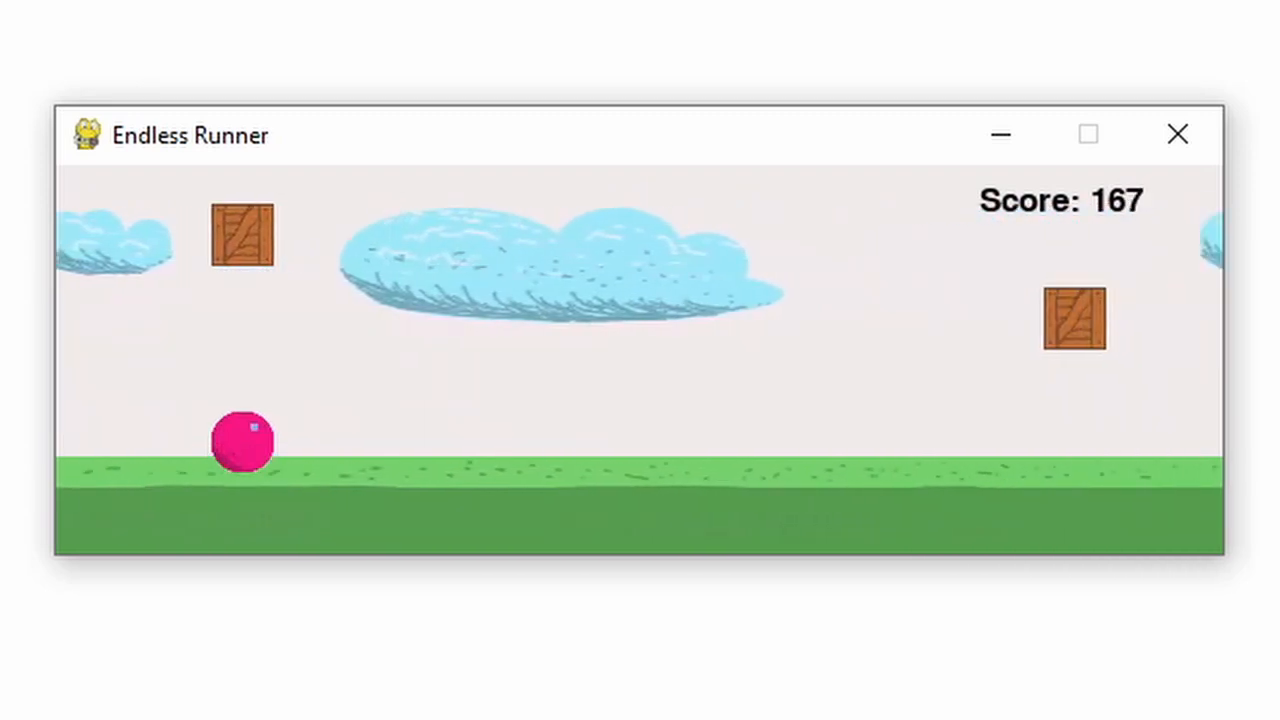
- Jump over crates until game over at 331, then dismiss the Thank You dialog
key("space")
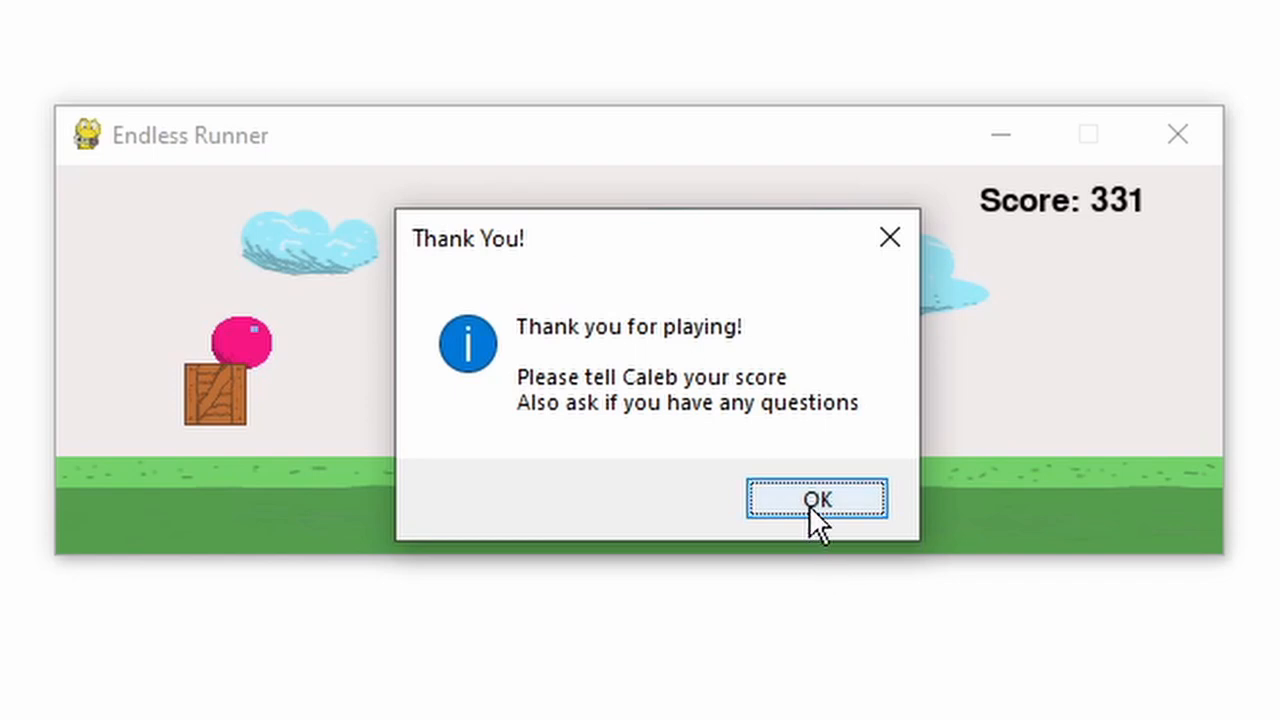
left_click(816, 500)
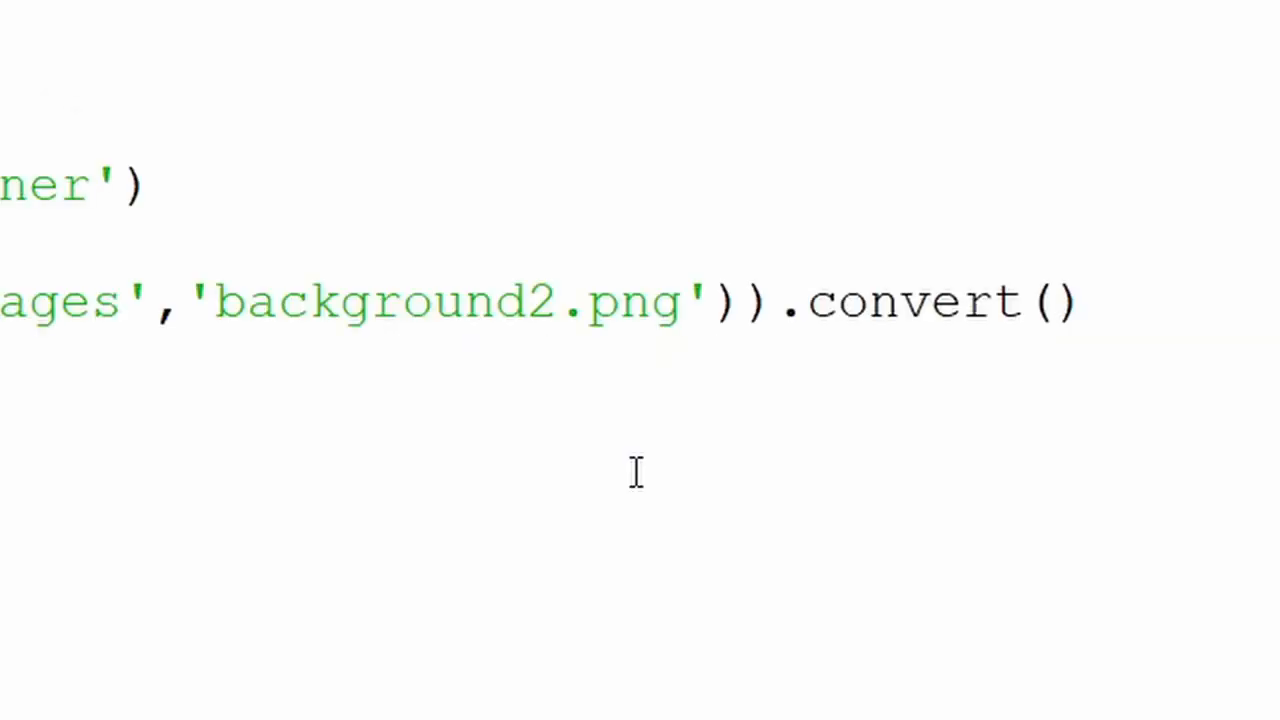